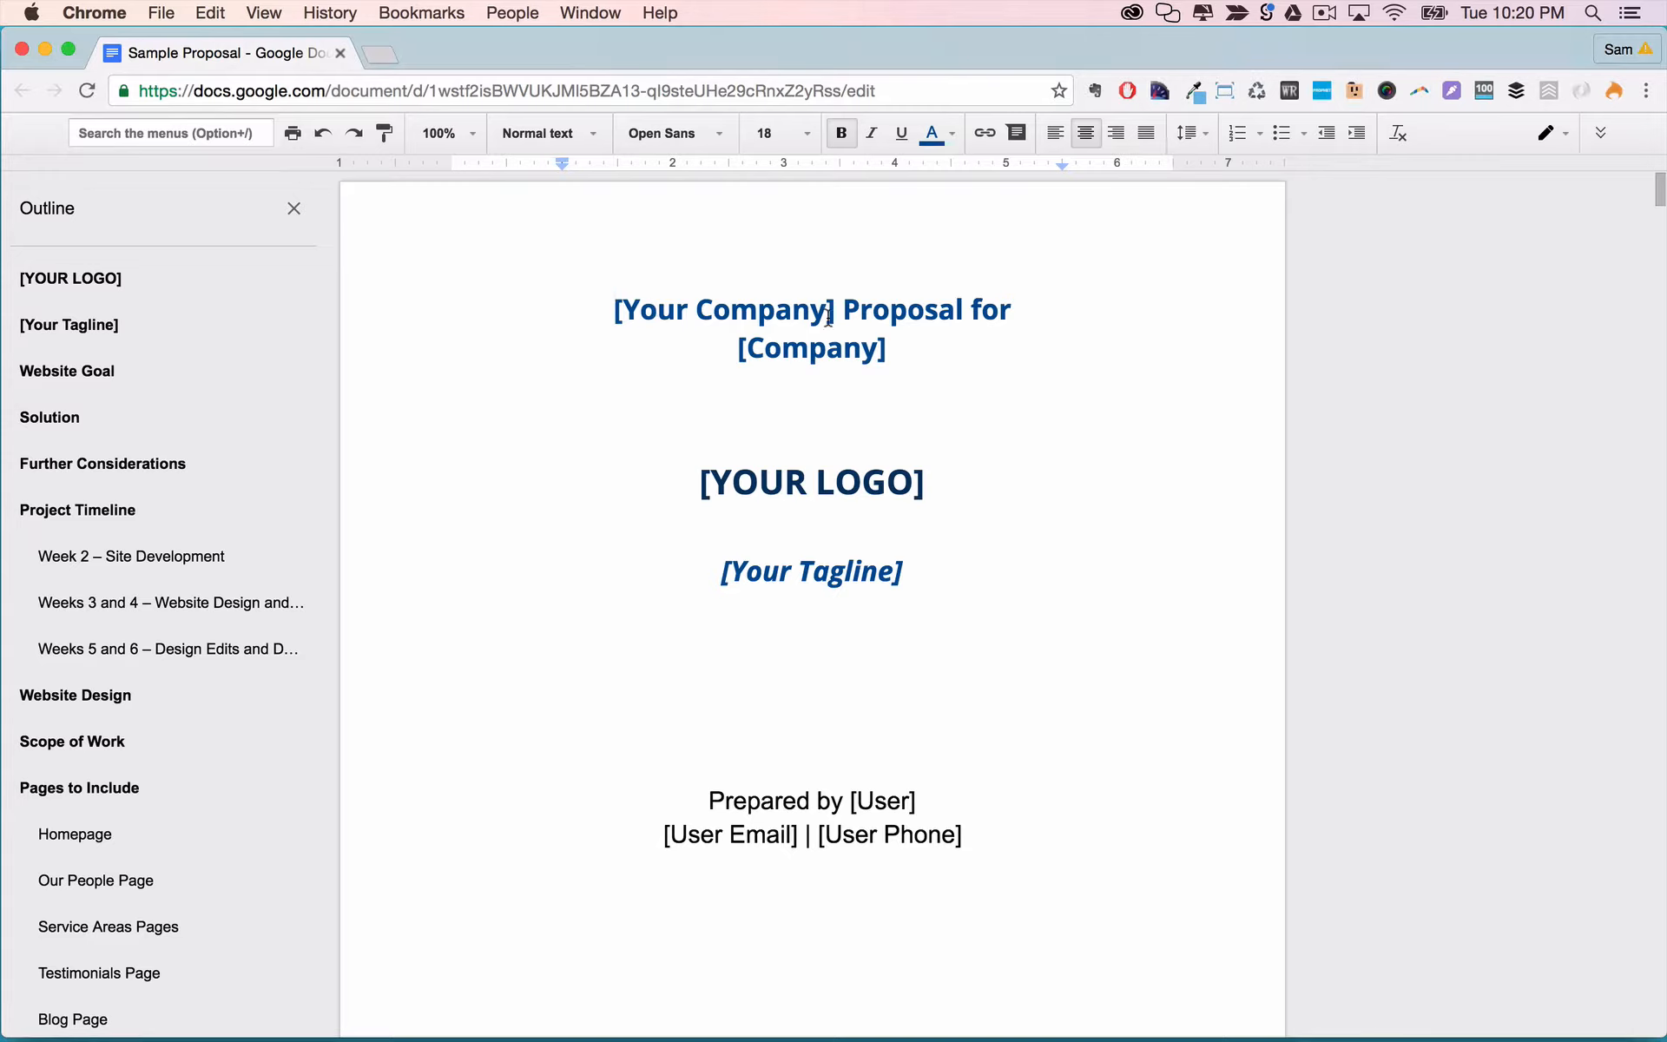
pyautogui.moveTo(1000, 552)
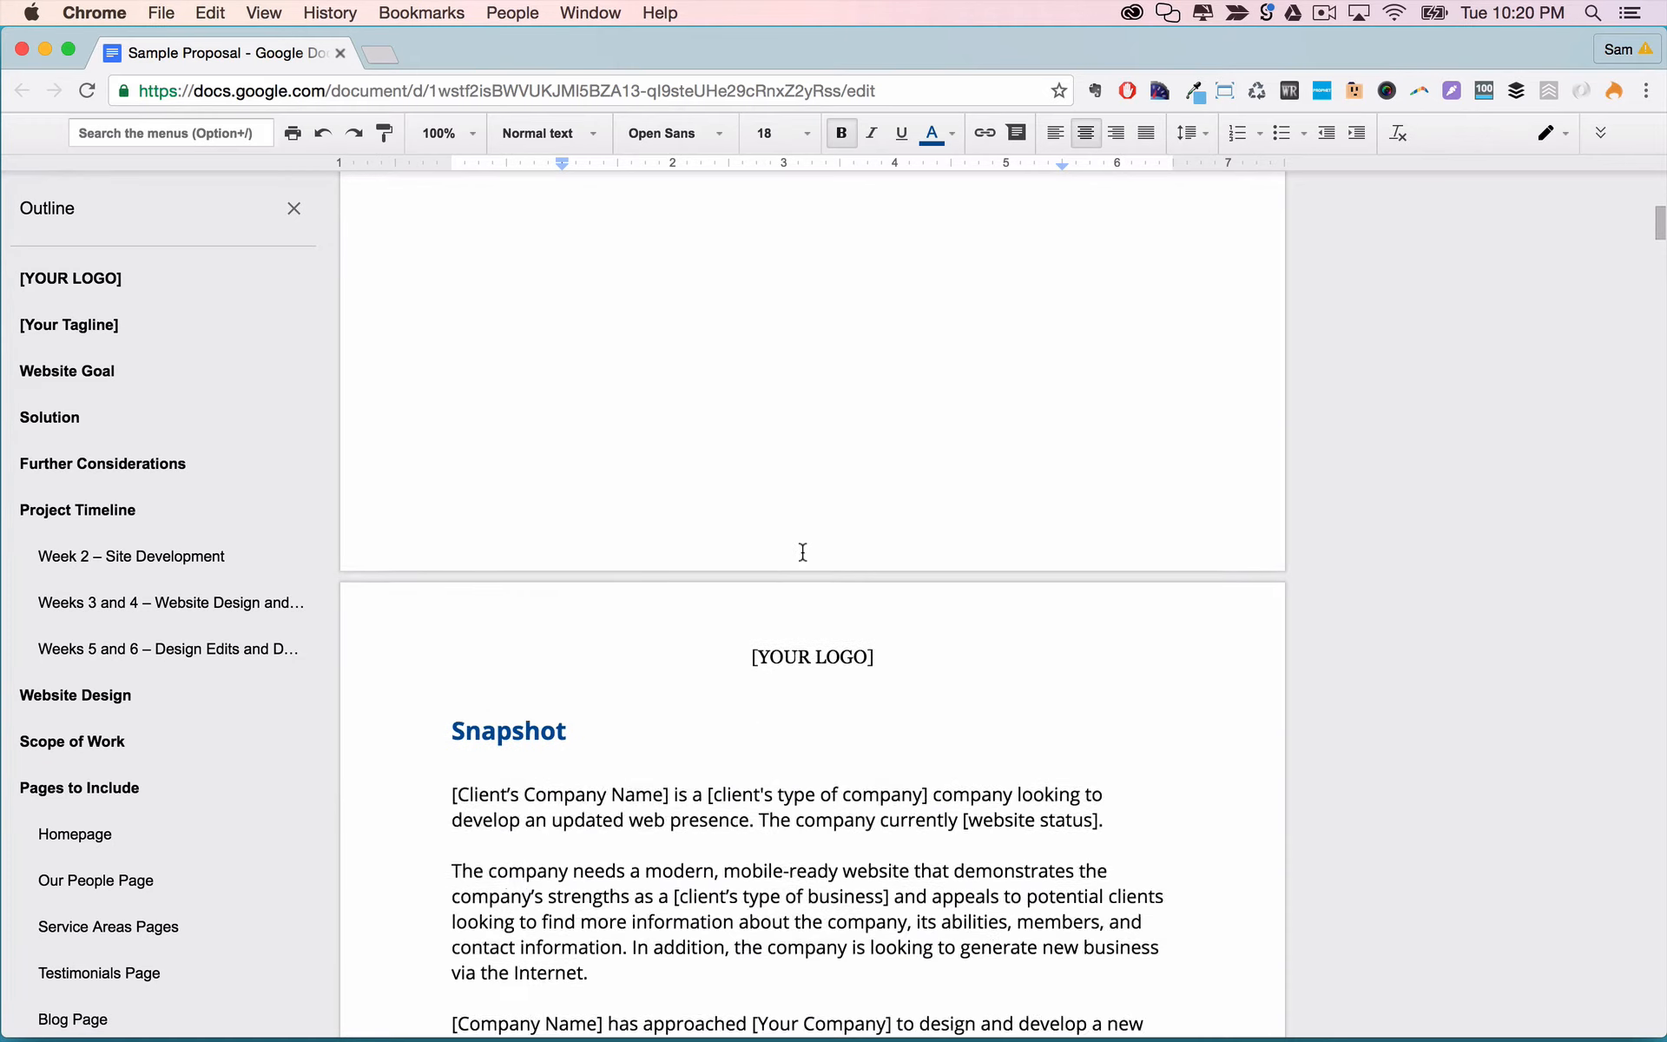
pyautogui.scroll(-3)
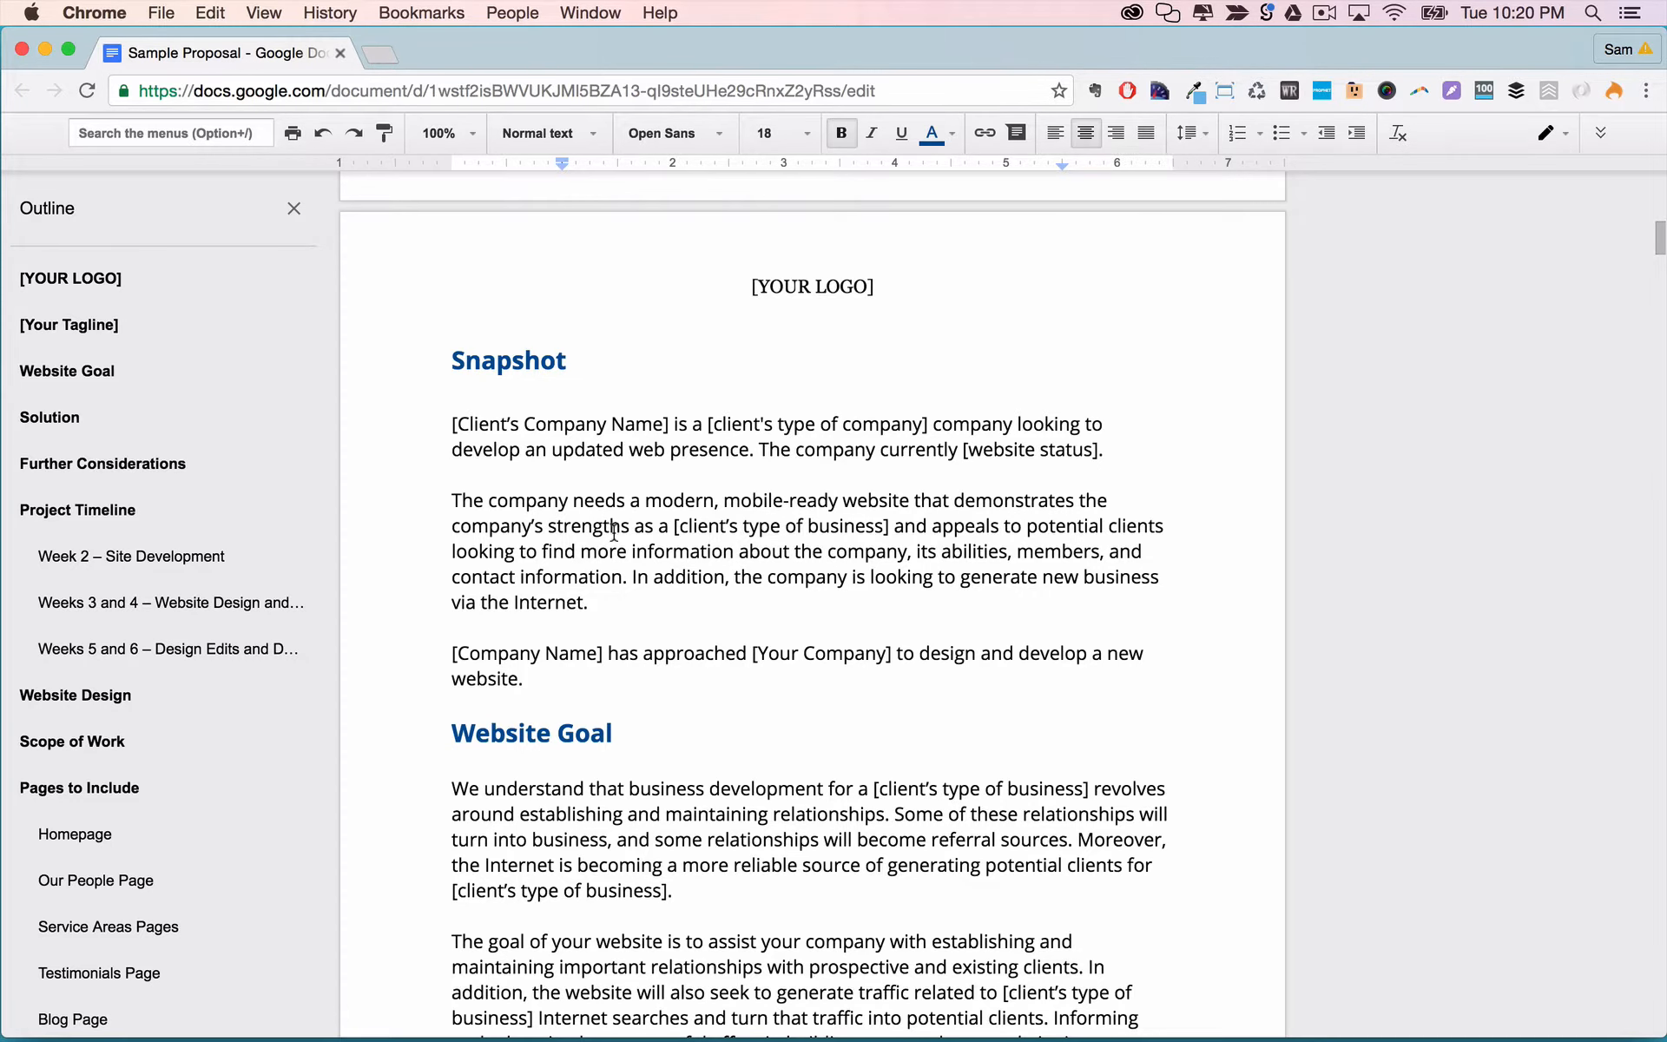
pyautogui.scroll(-3)
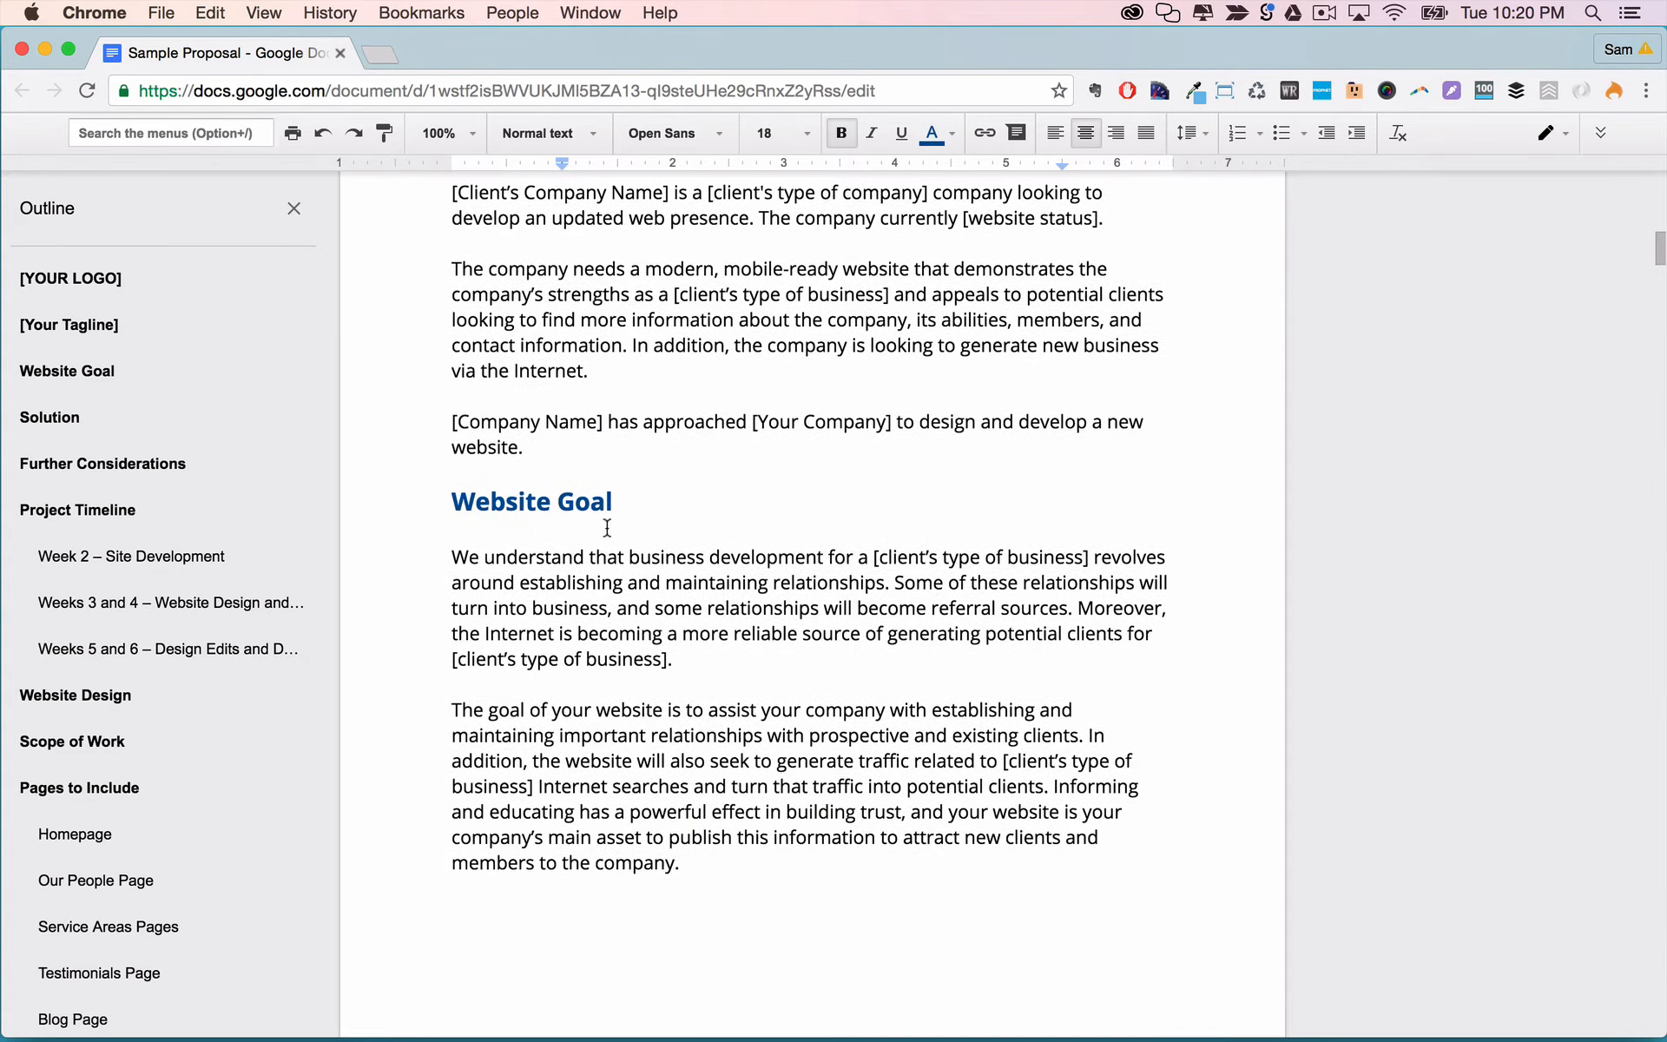
pyautogui.scroll(-3)
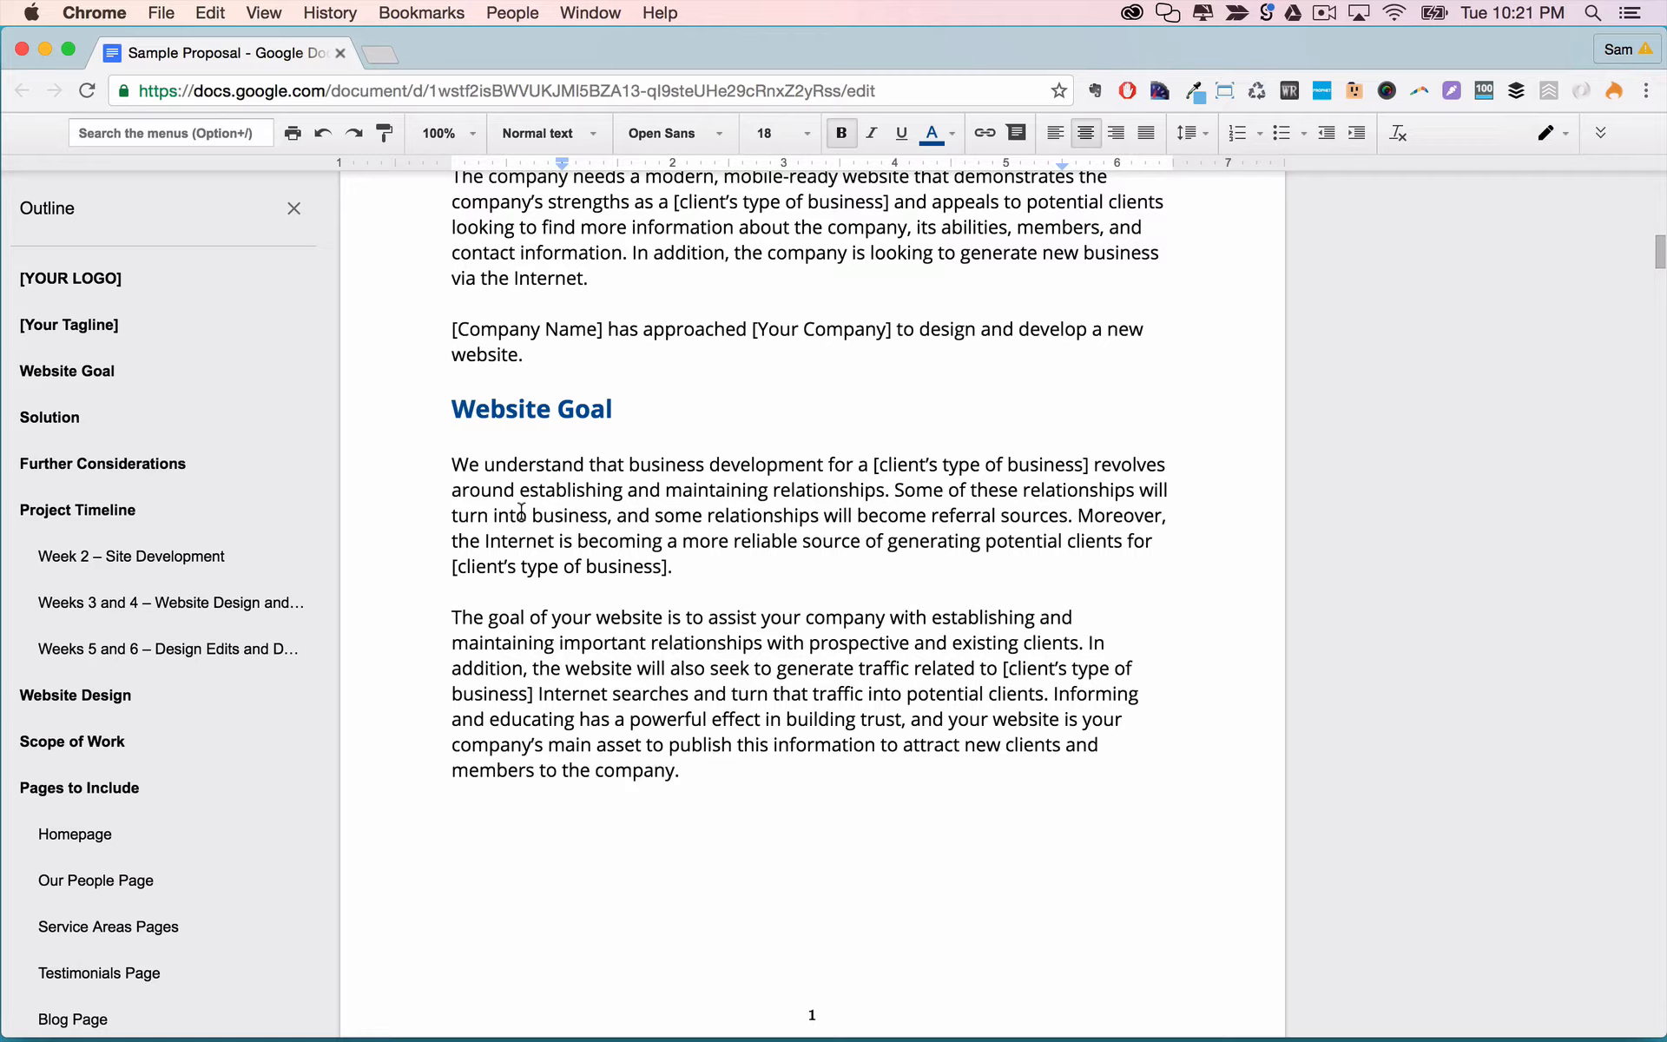
pyautogui.scroll(-3)
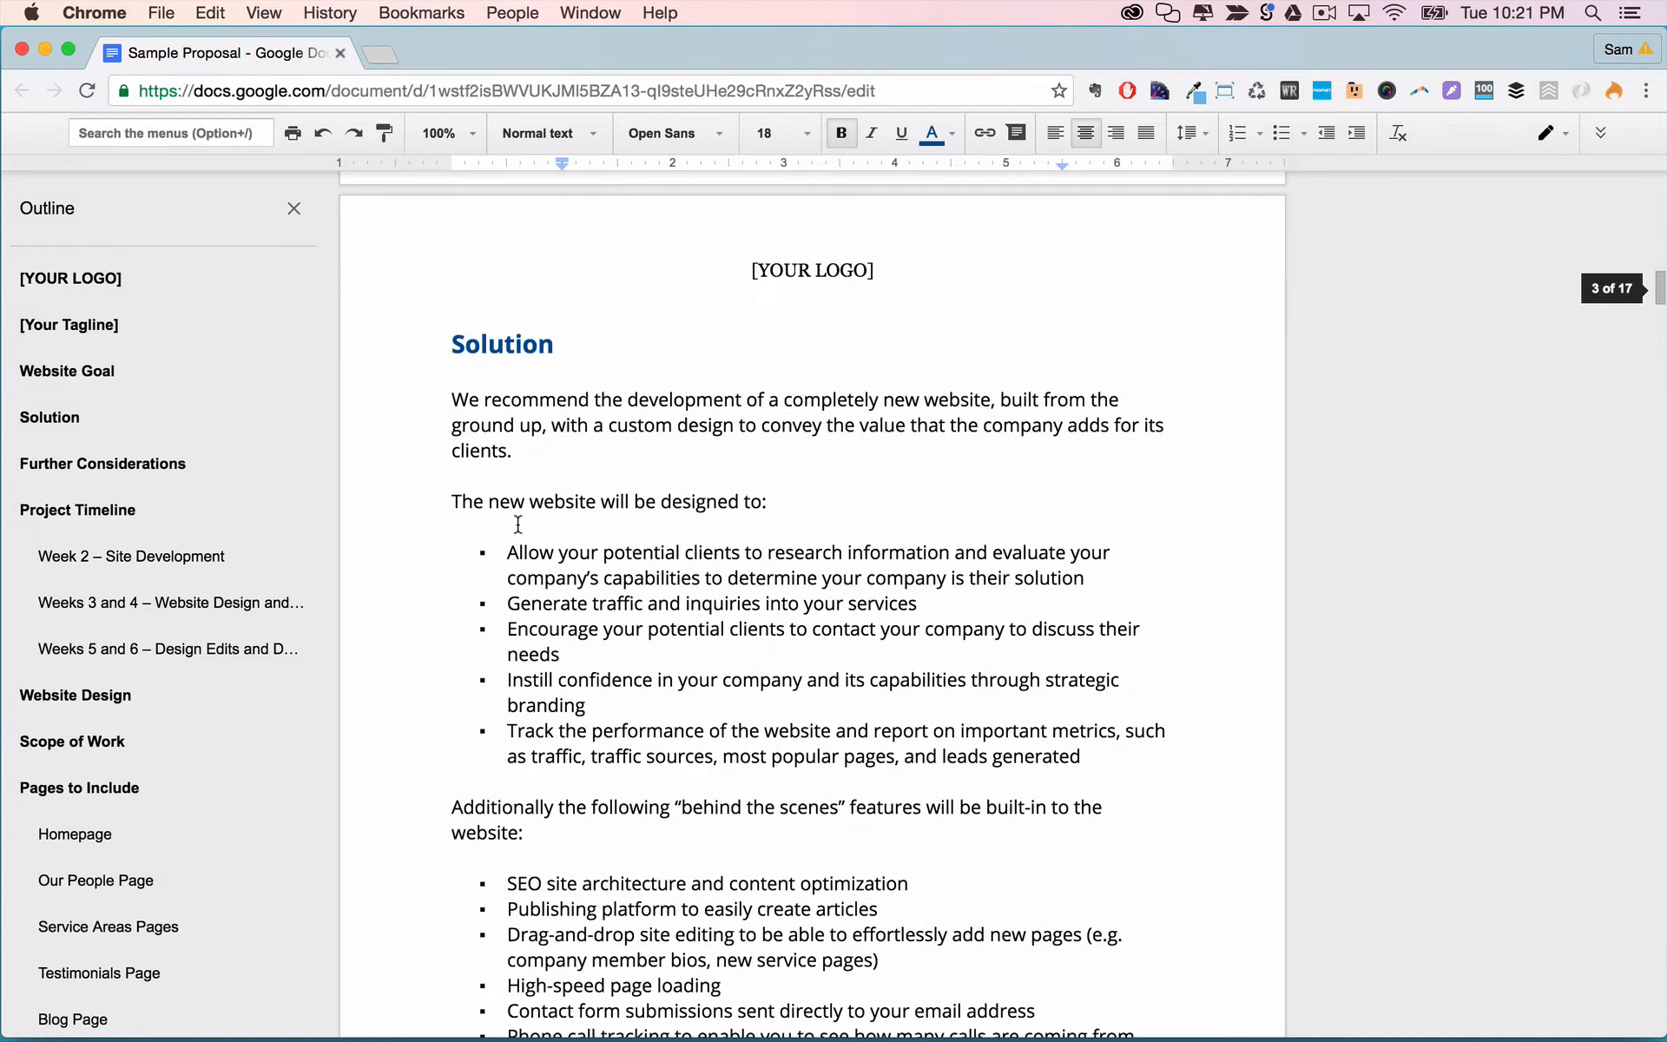
pyautogui.scroll(-3)
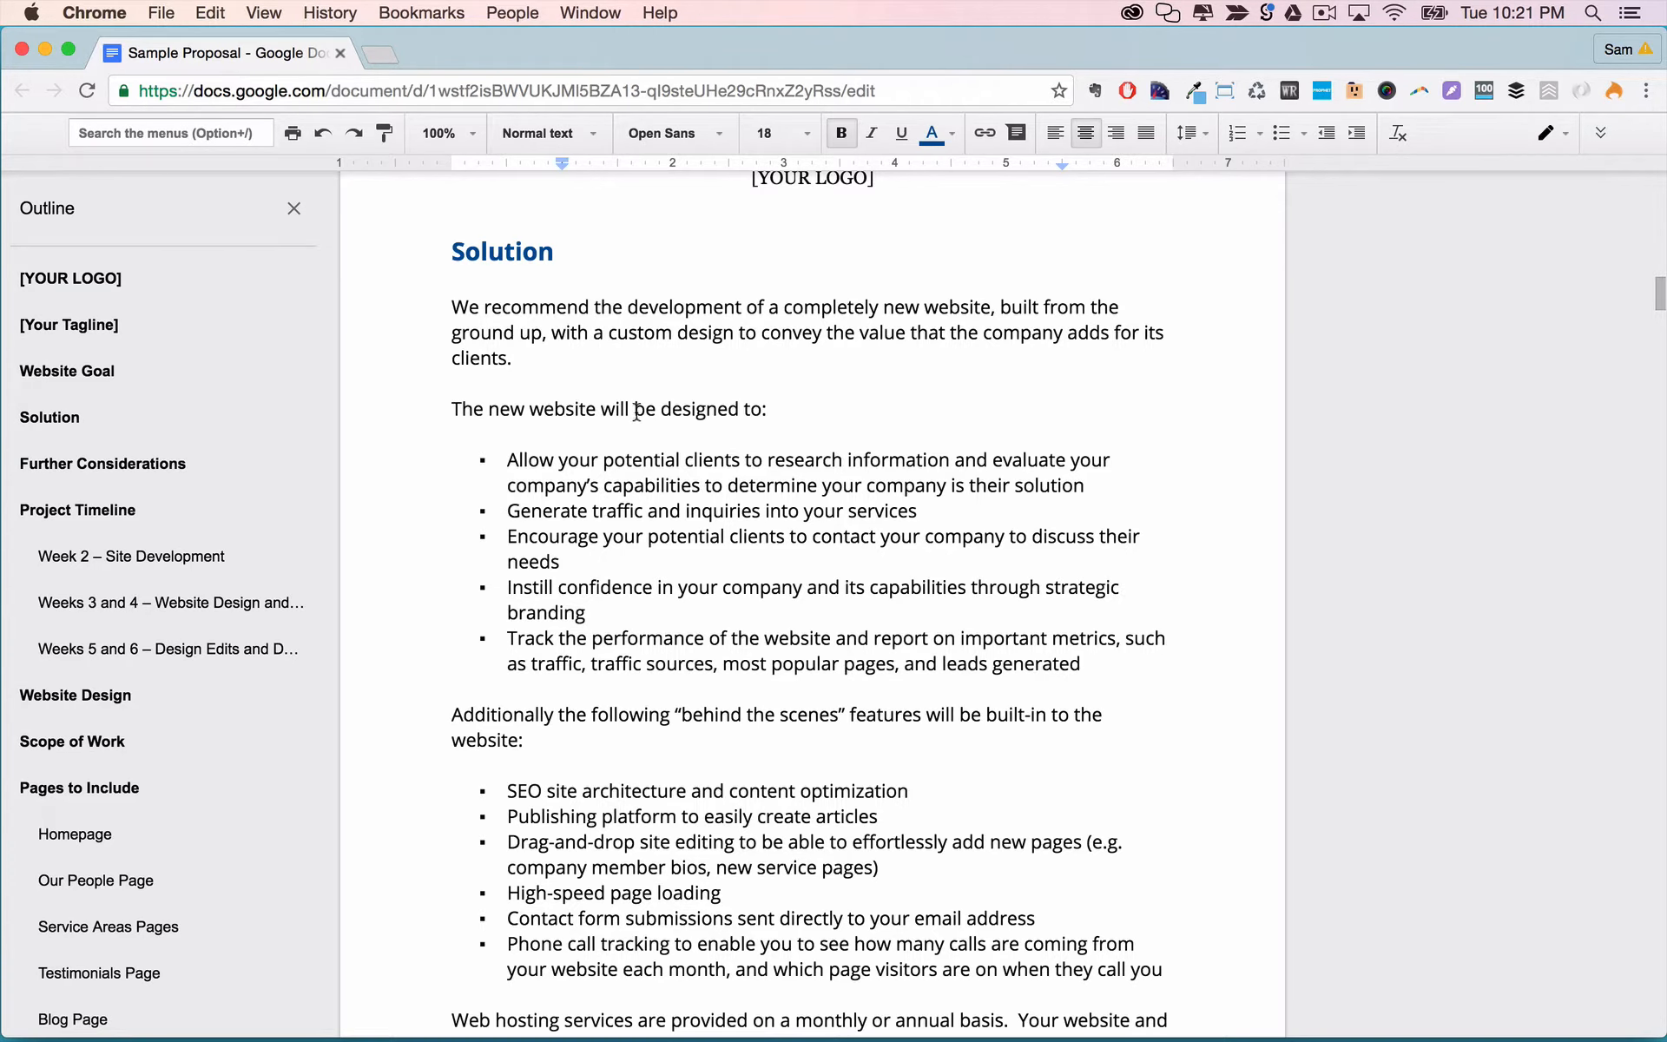
pyautogui.scroll(-3)
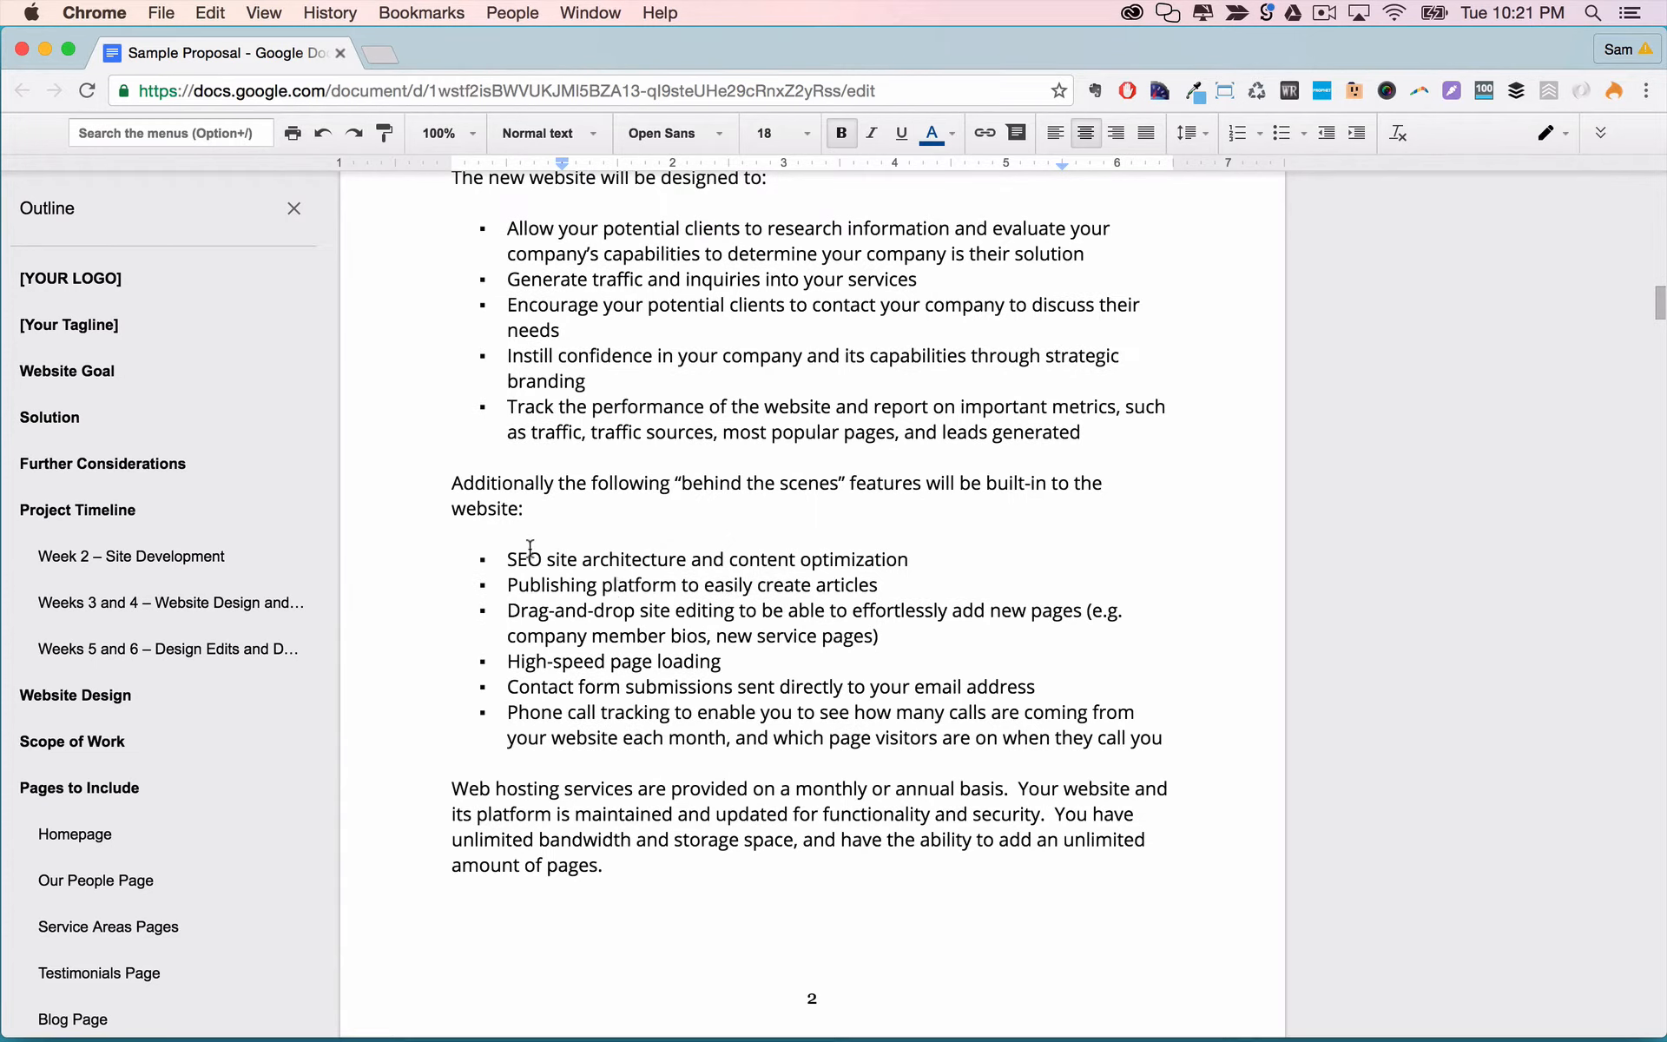
pyautogui.moveTo(648, 572)
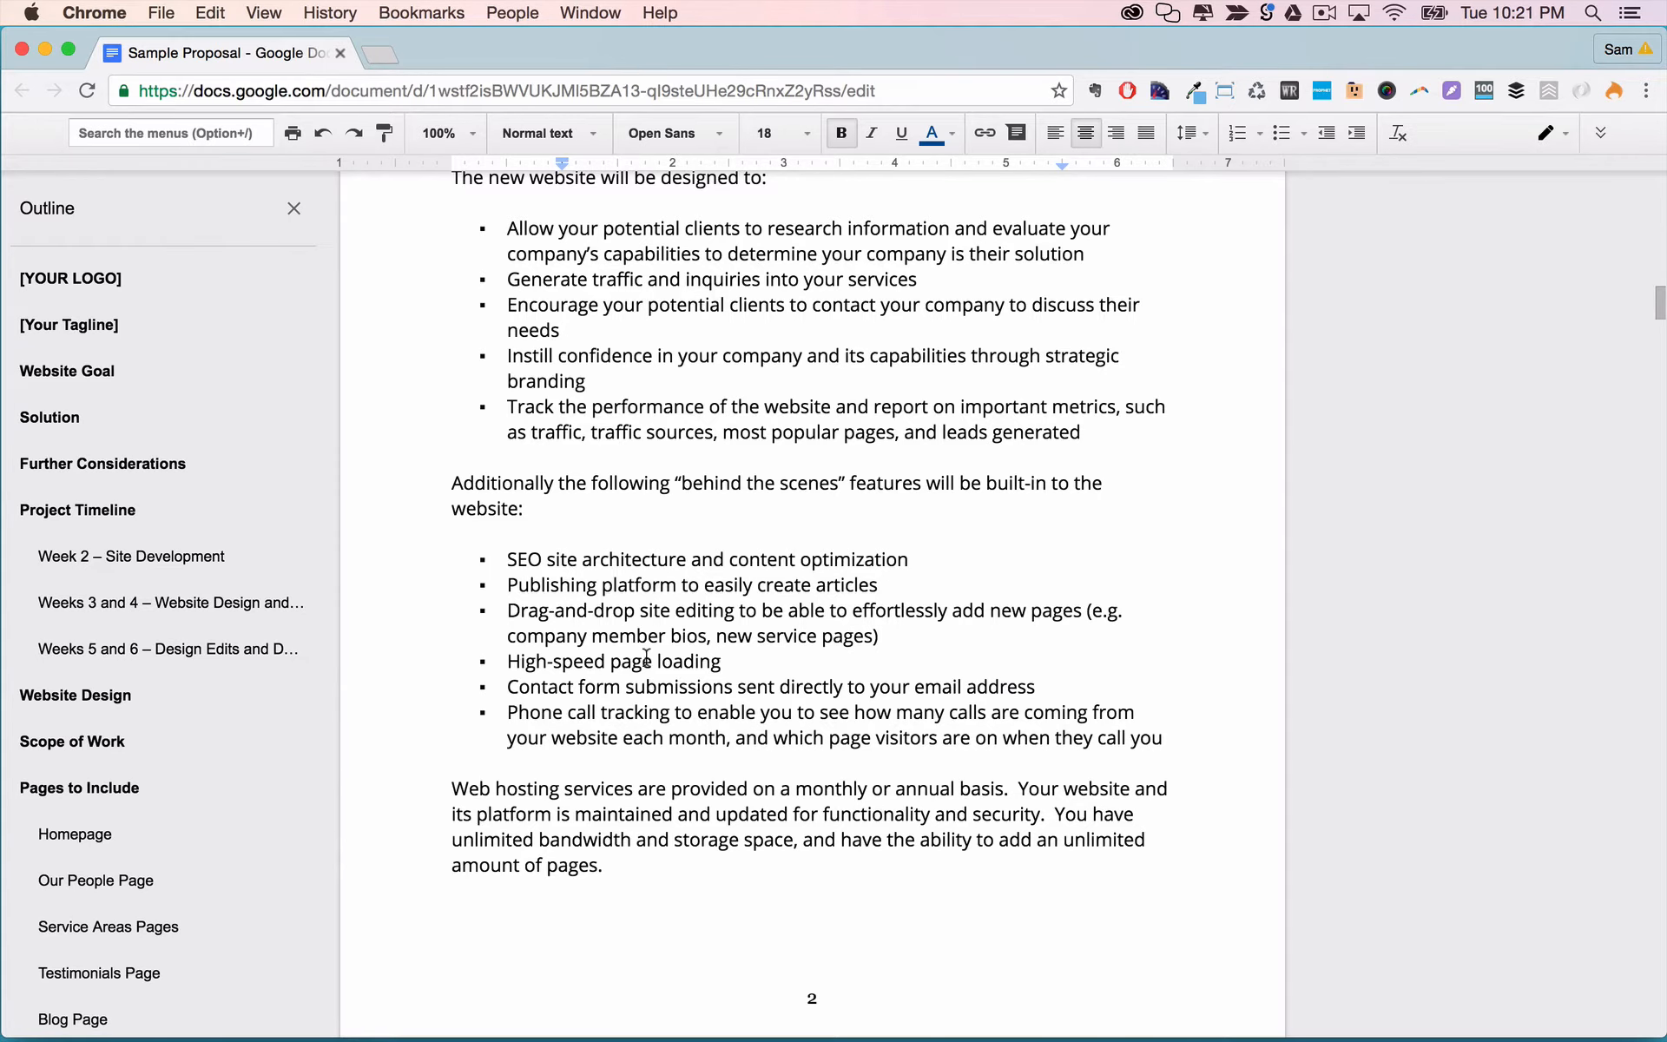
pyautogui.scroll(-3)
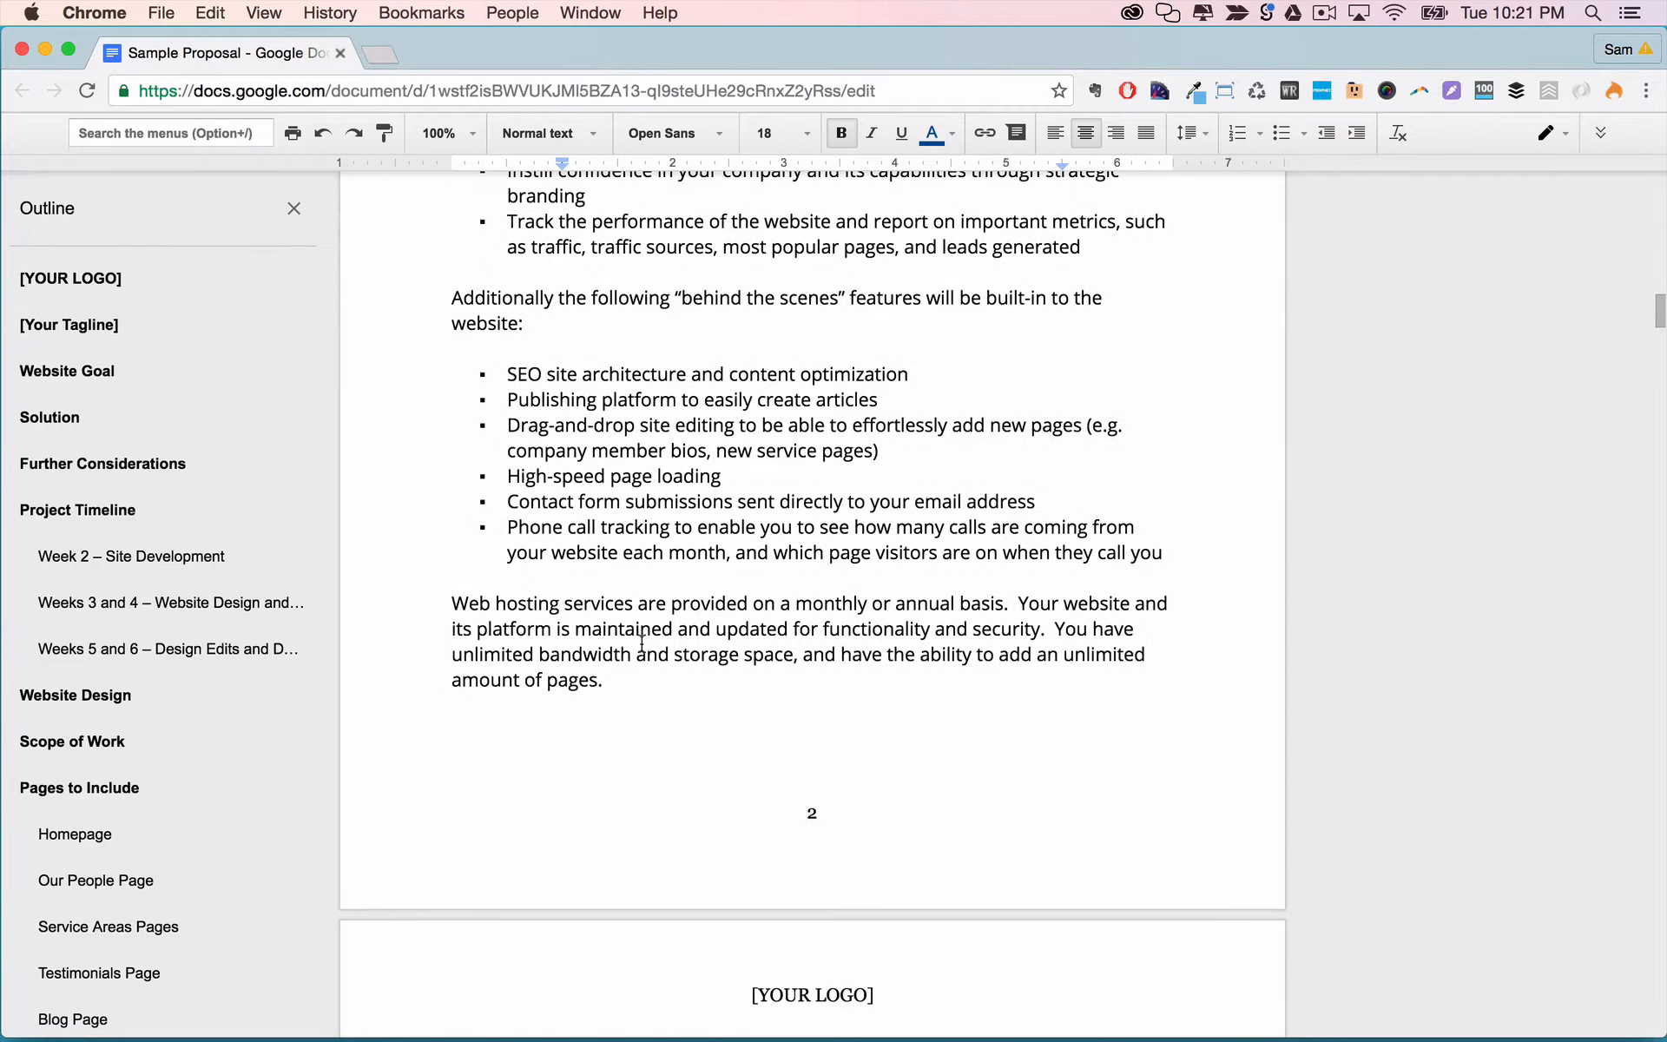
pyautogui.scroll(-3)
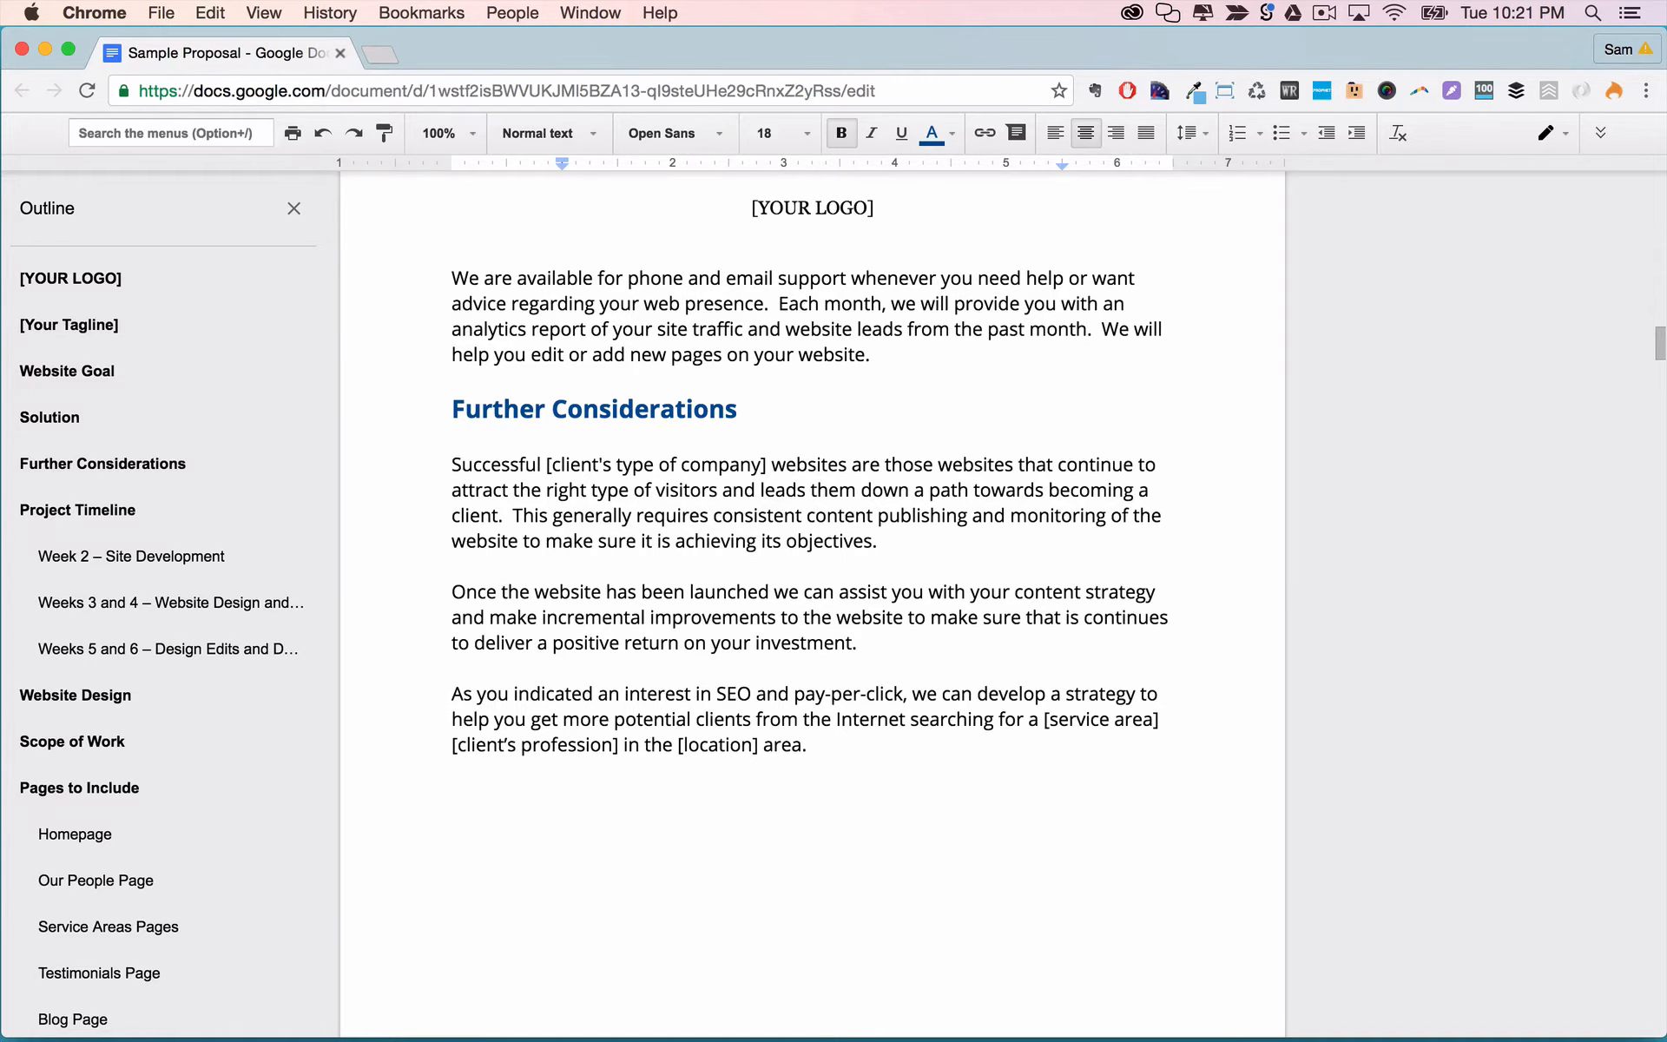
pyautogui.scroll(-3)
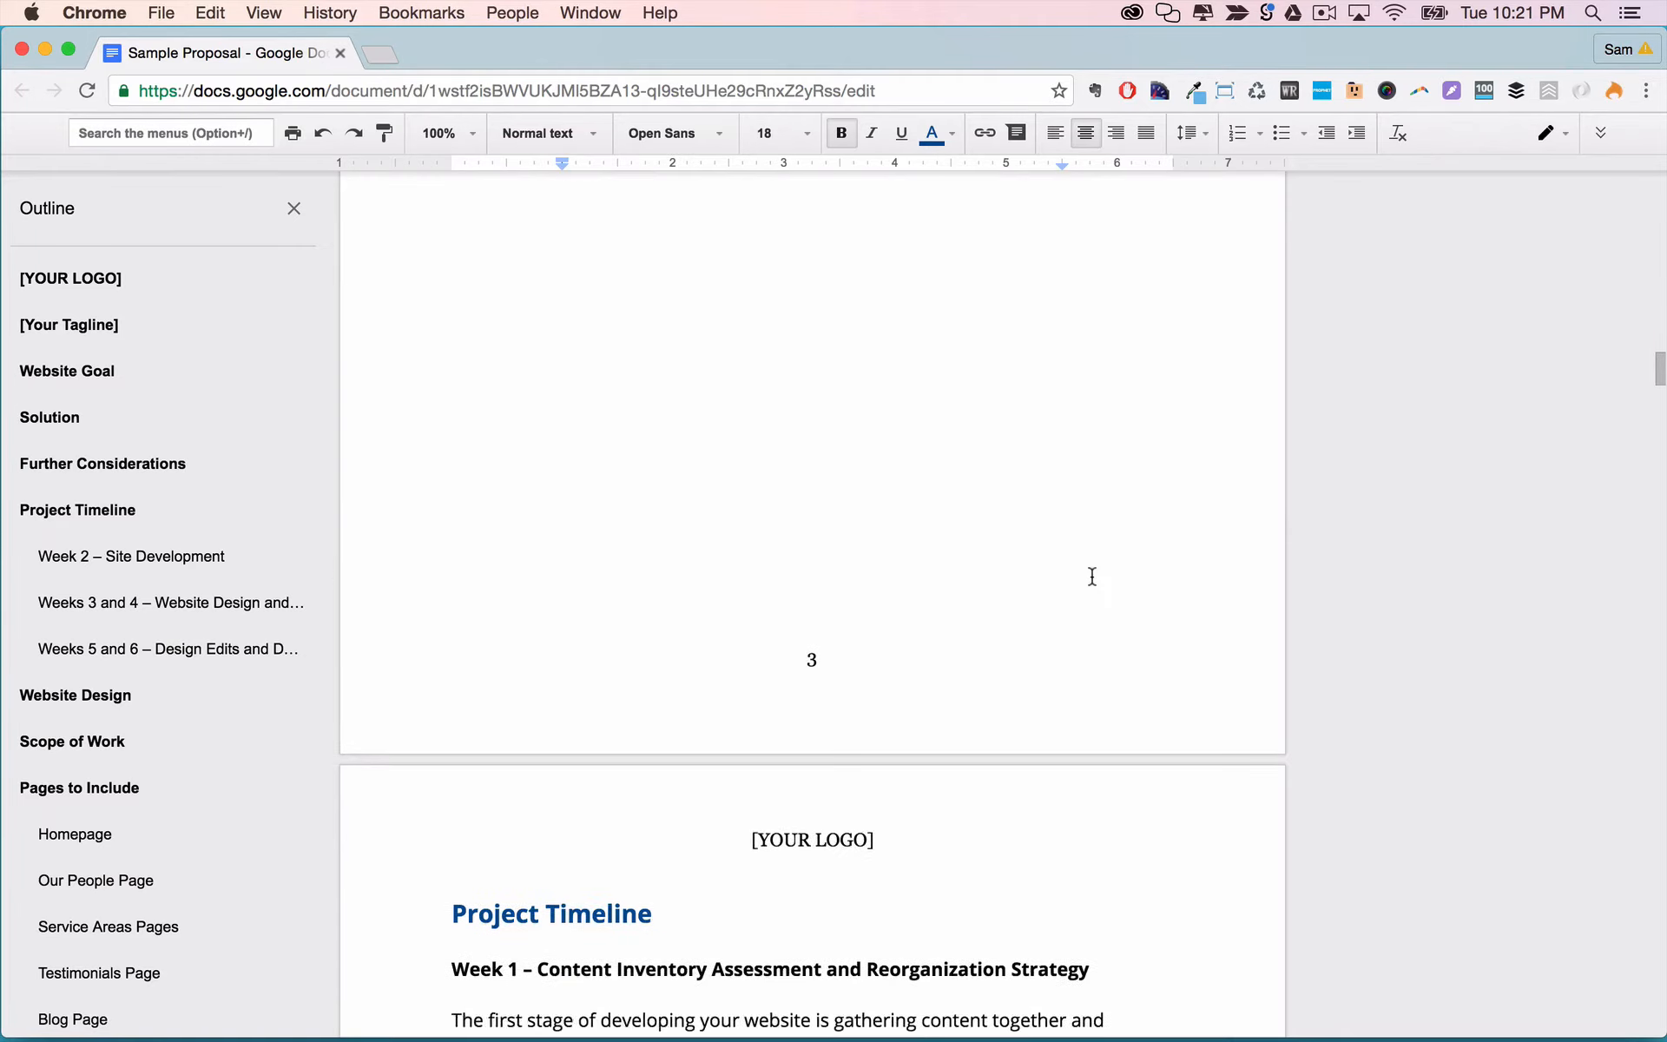
pyautogui.scroll(-3)
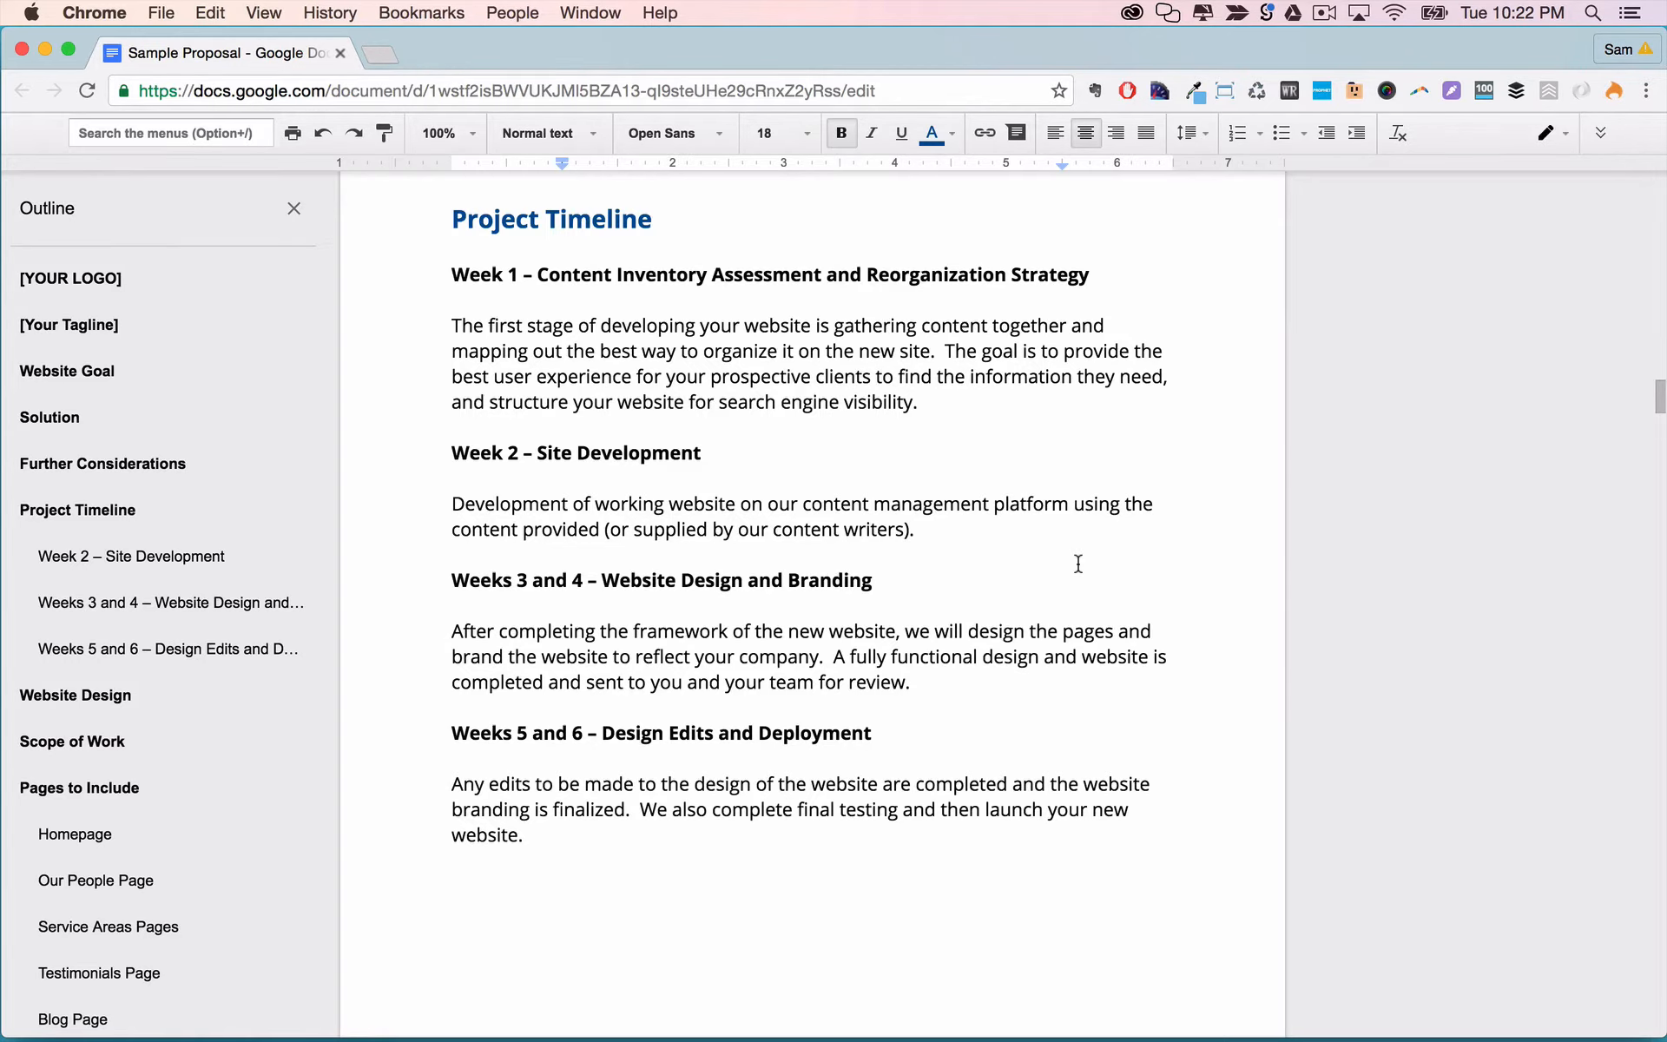
pyautogui.scroll(-3)
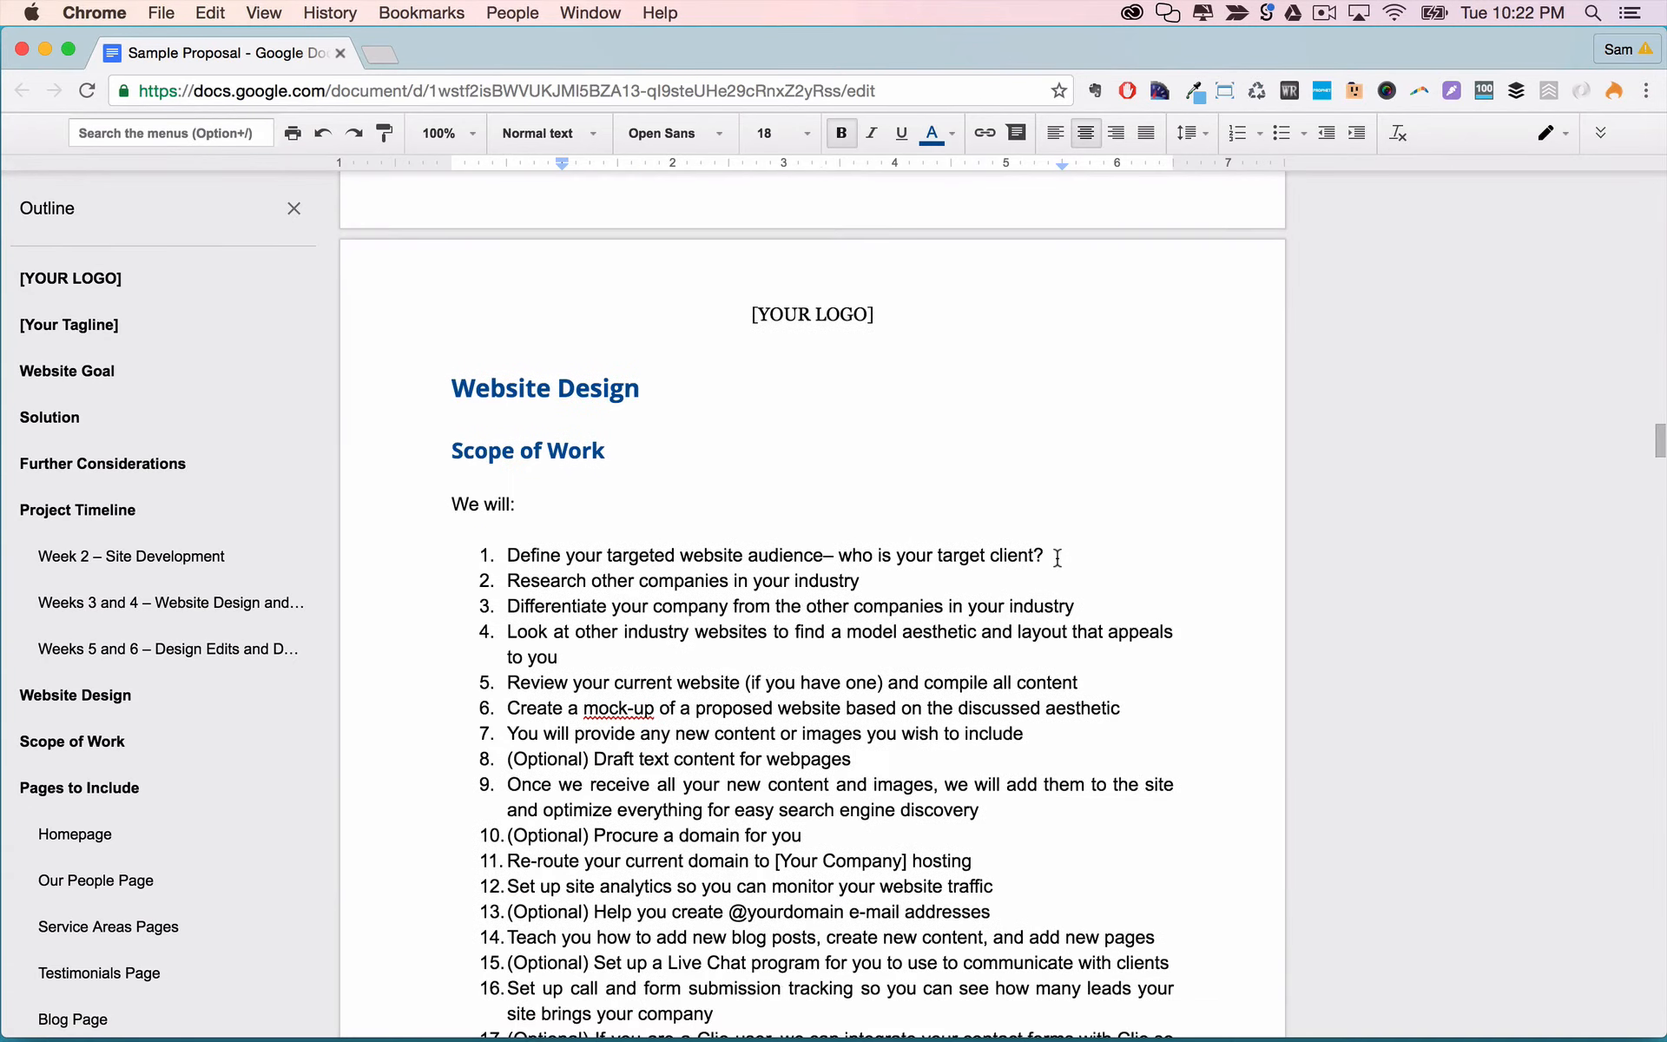
pyautogui.scroll(-3)
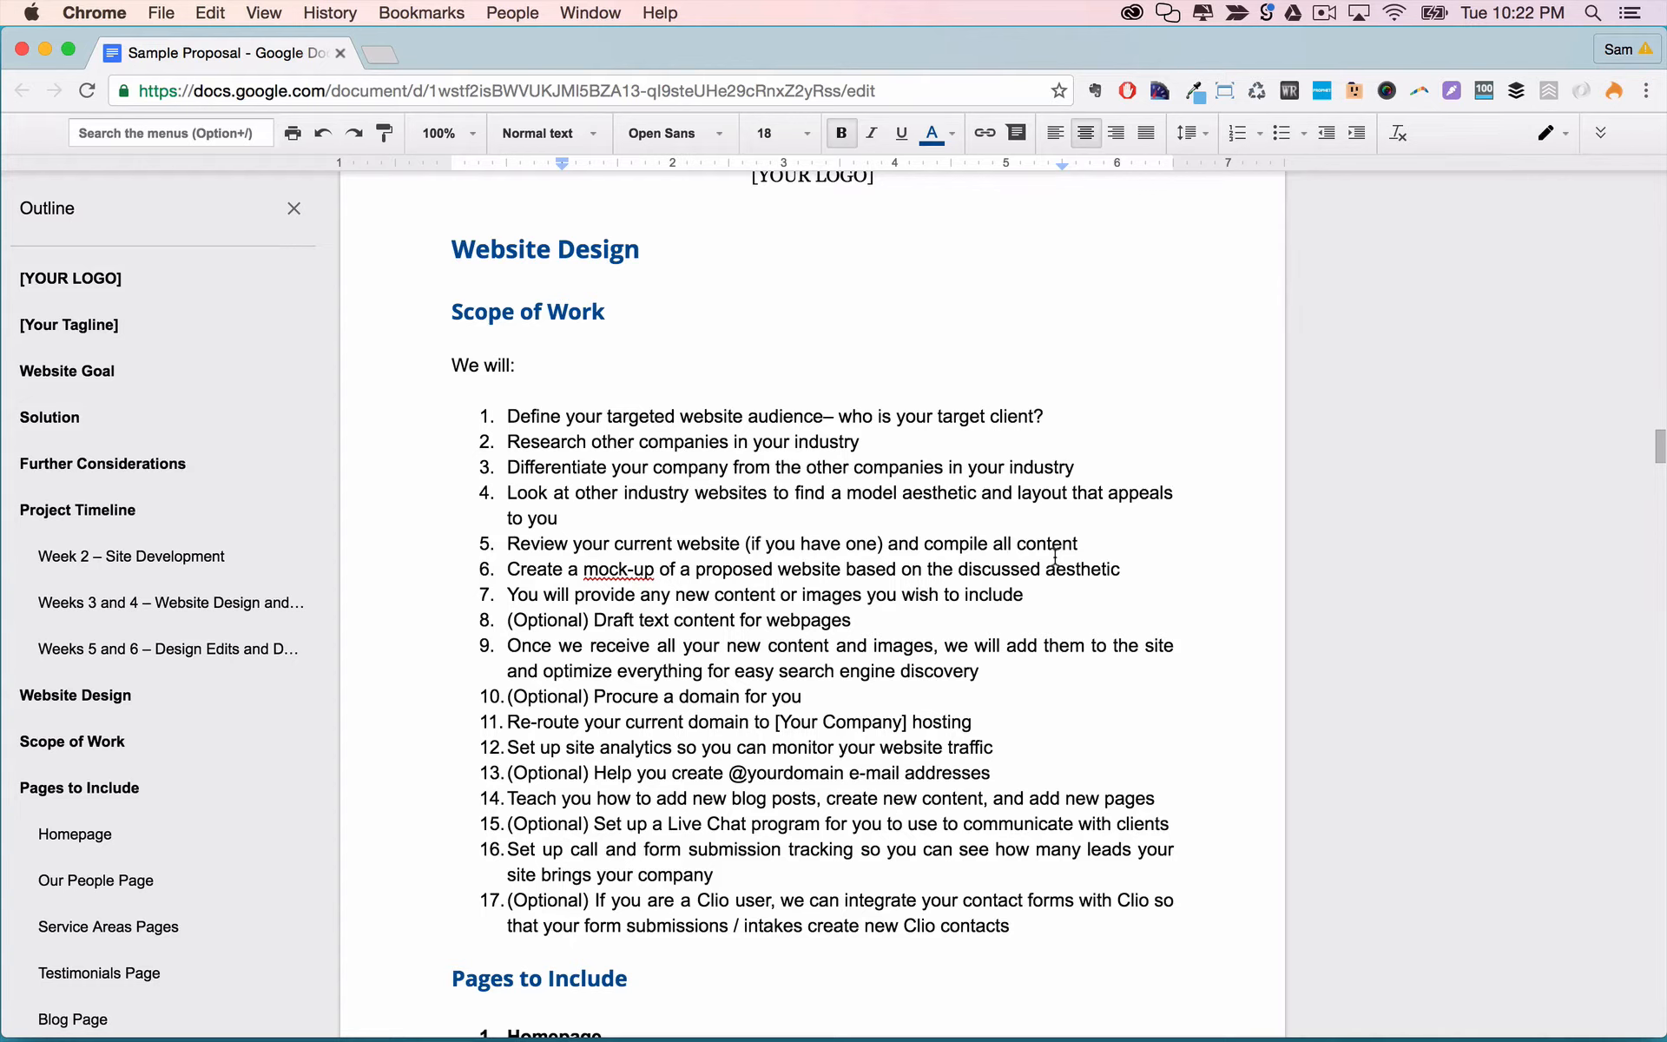
pyautogui.moveTo(733, 462)
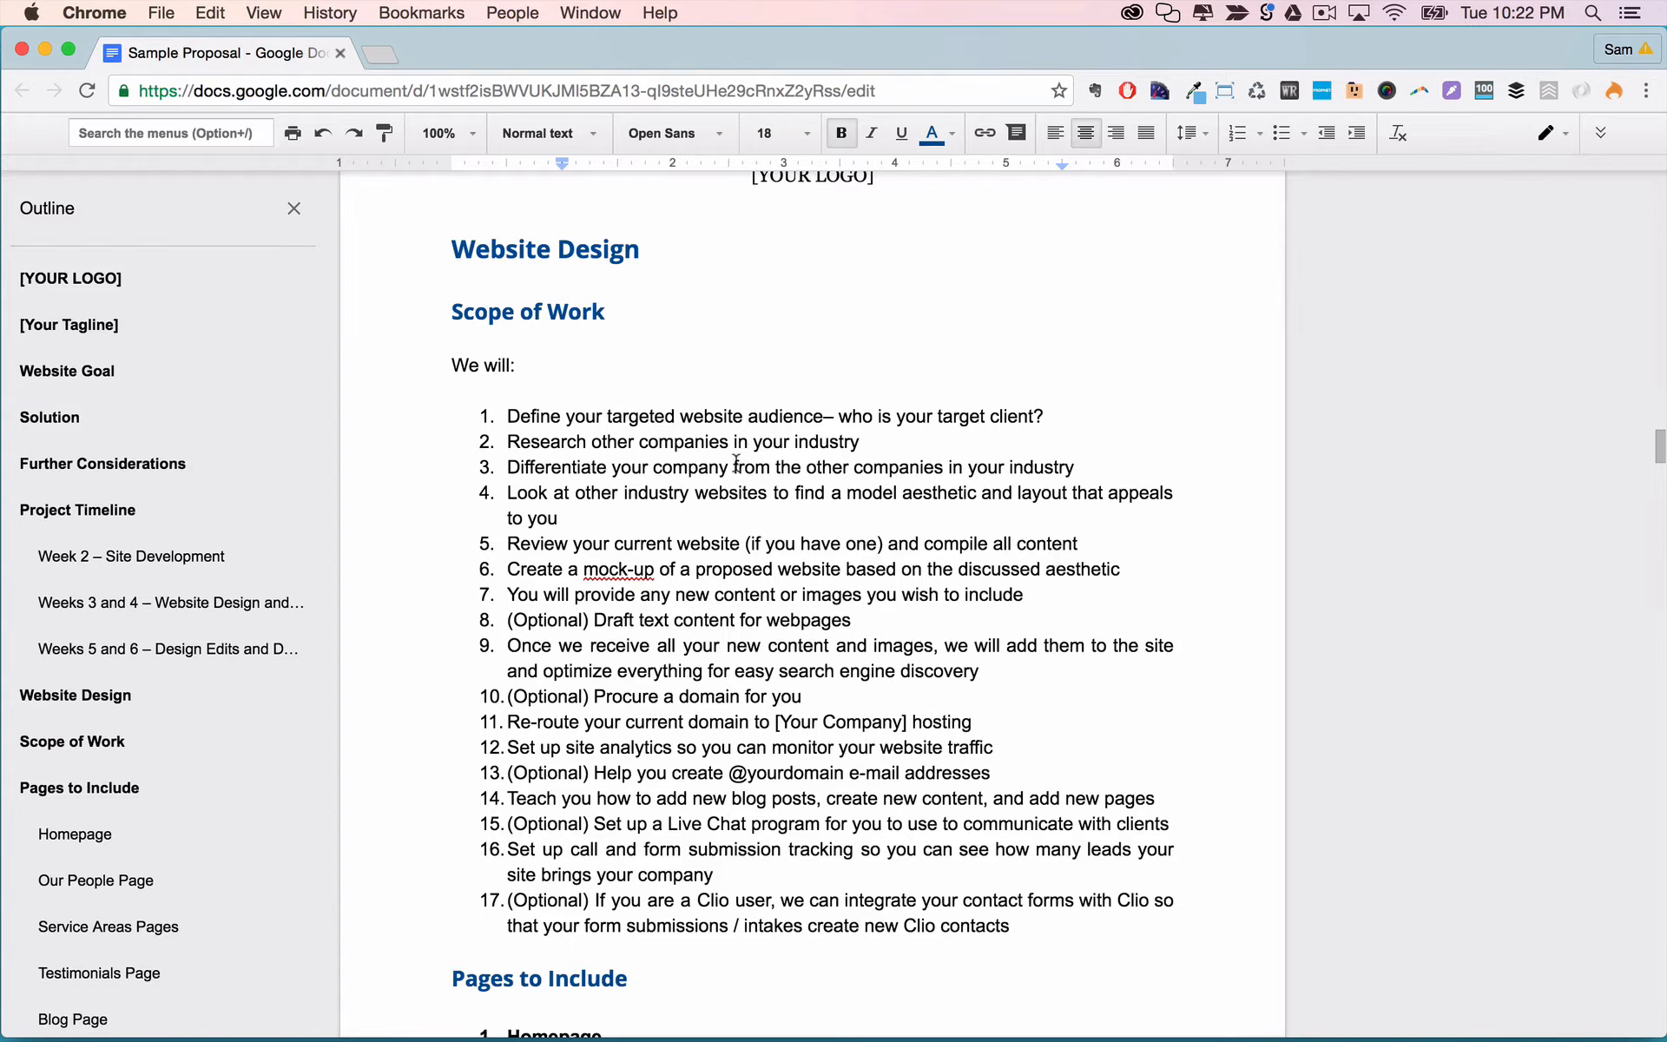
pyautogui.moveTo(669, 340)
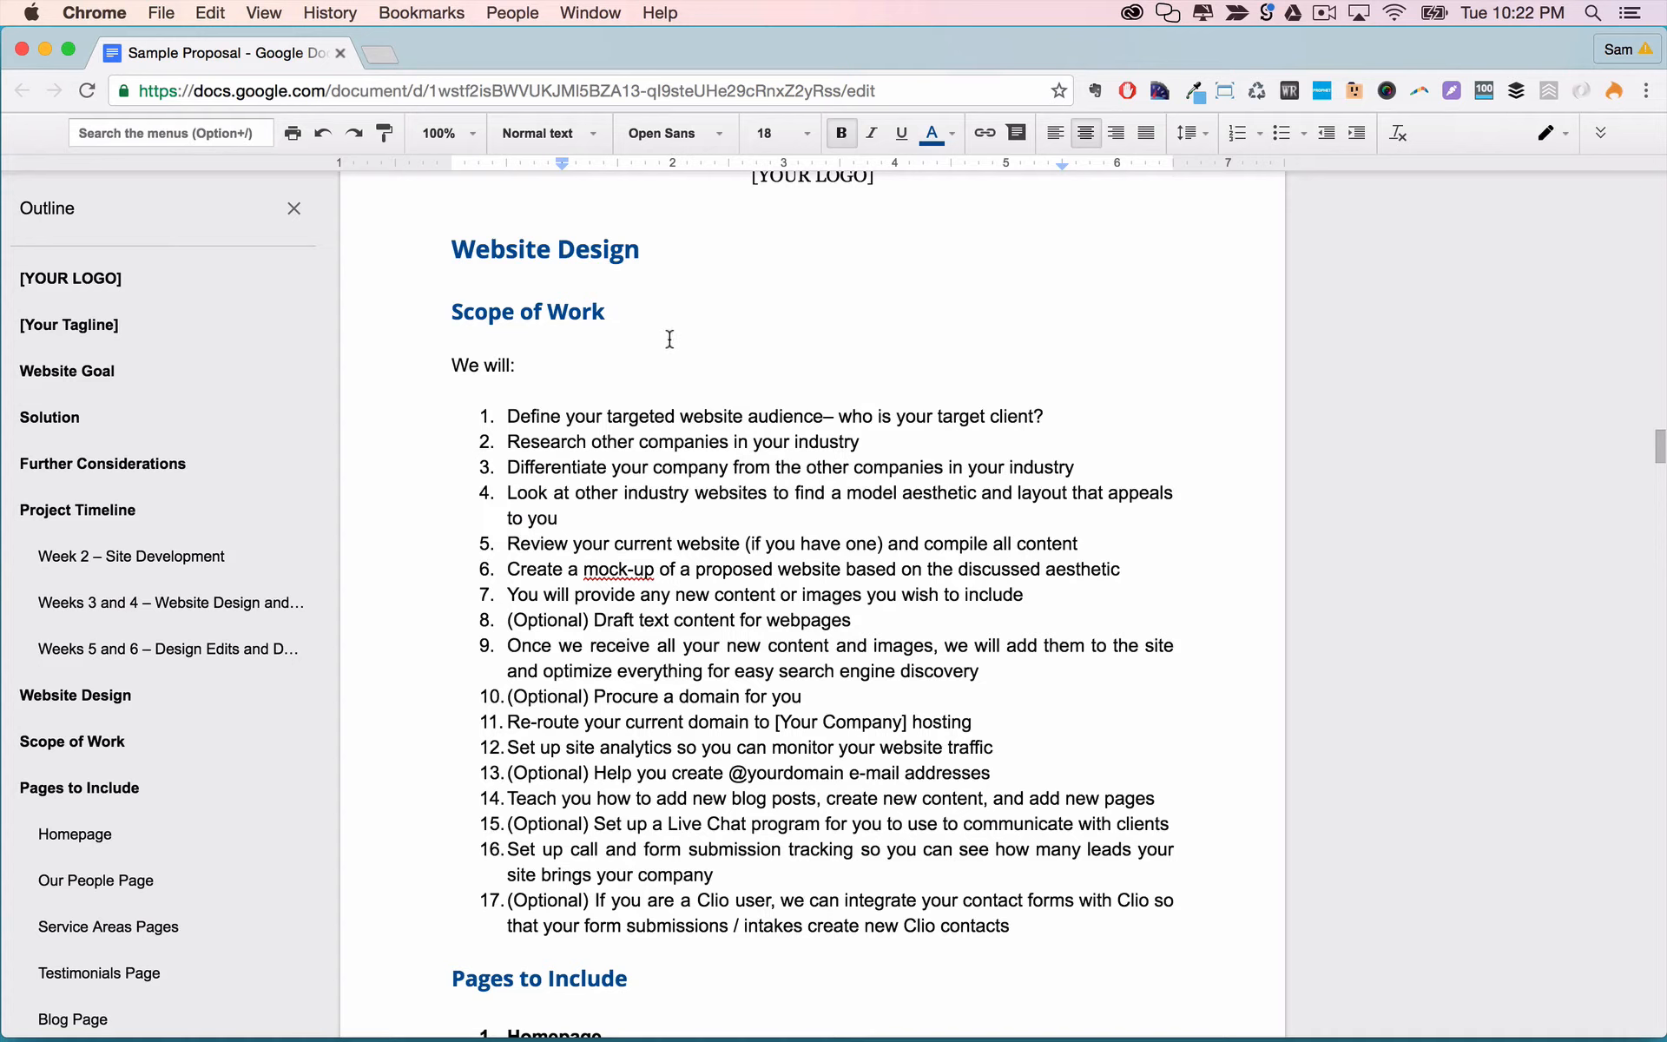
pyautogui.moveTo(668, 344)
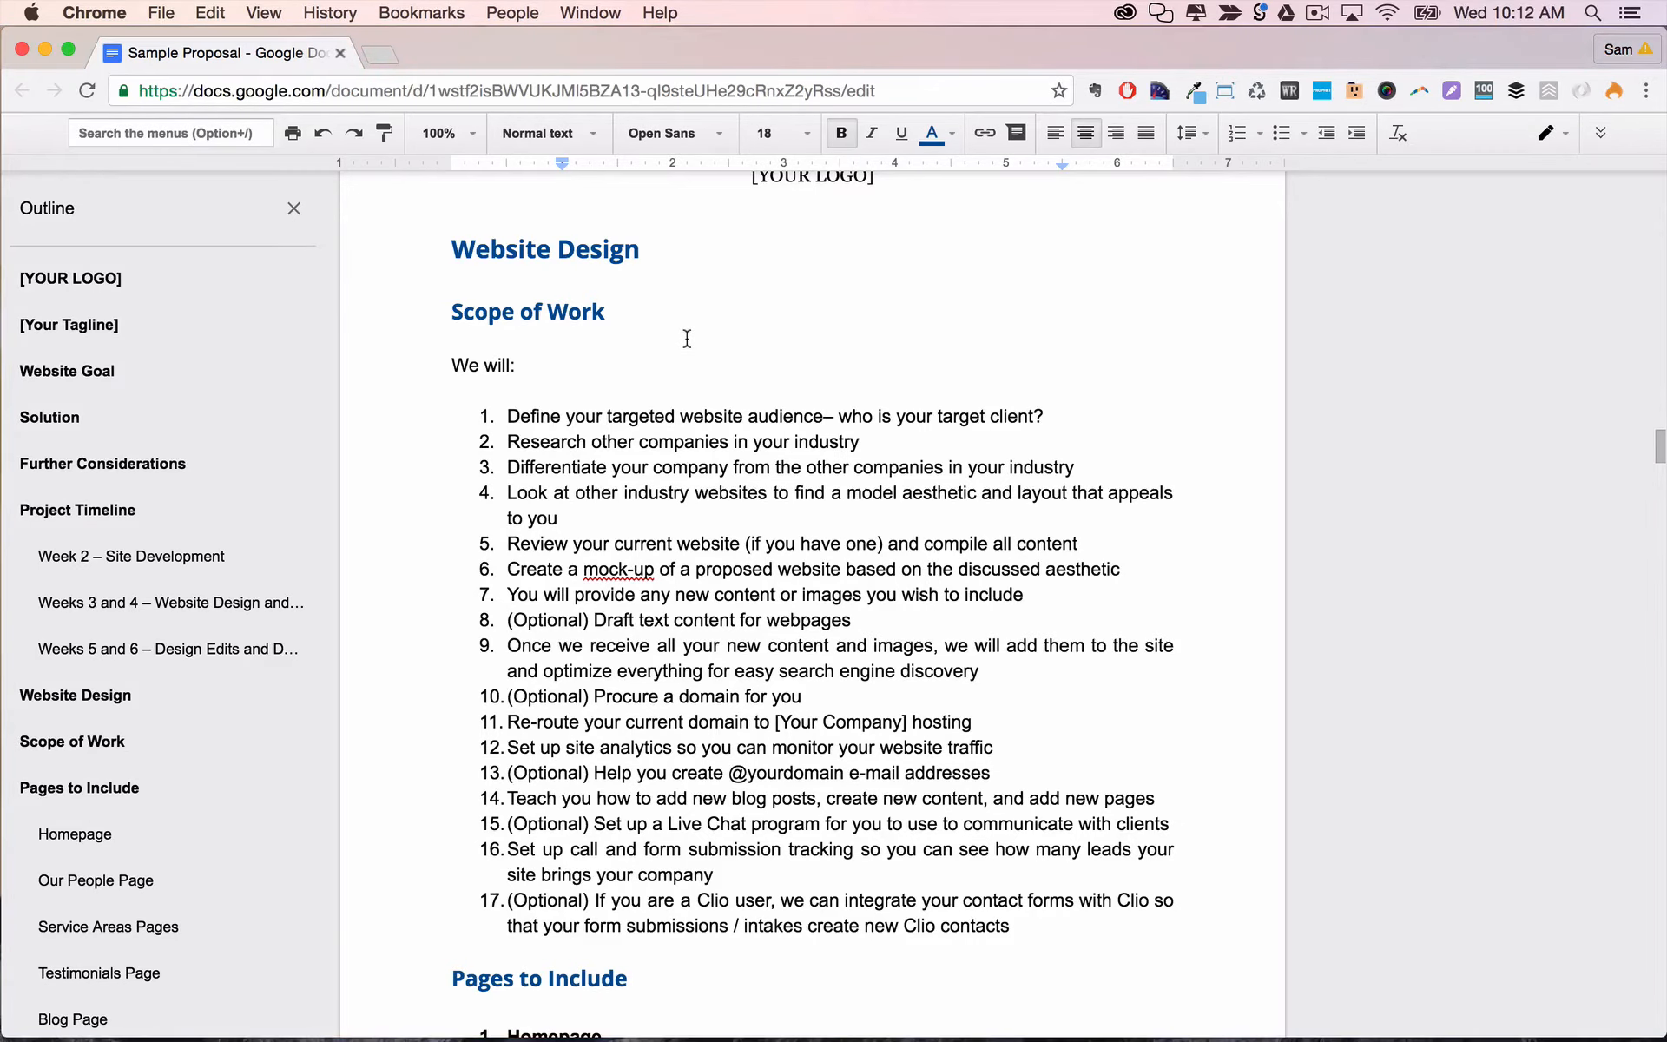
pyautogui.scroll(-3)
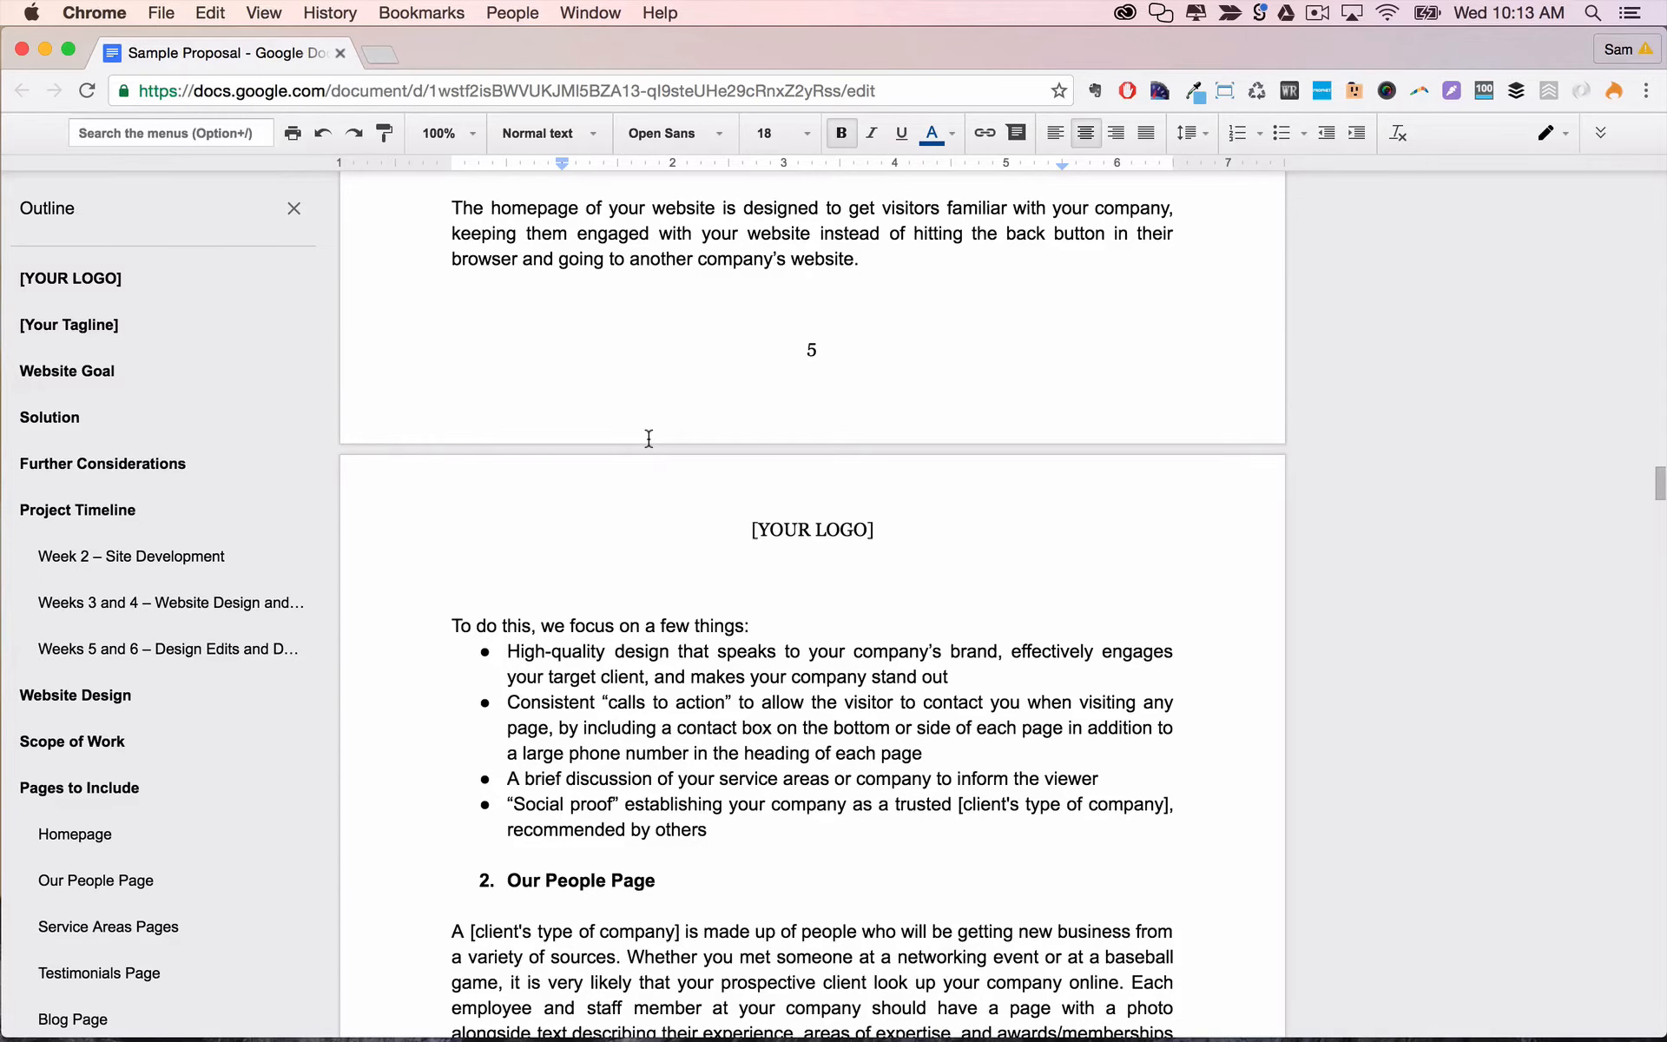
pyautogui.scroll(-3)
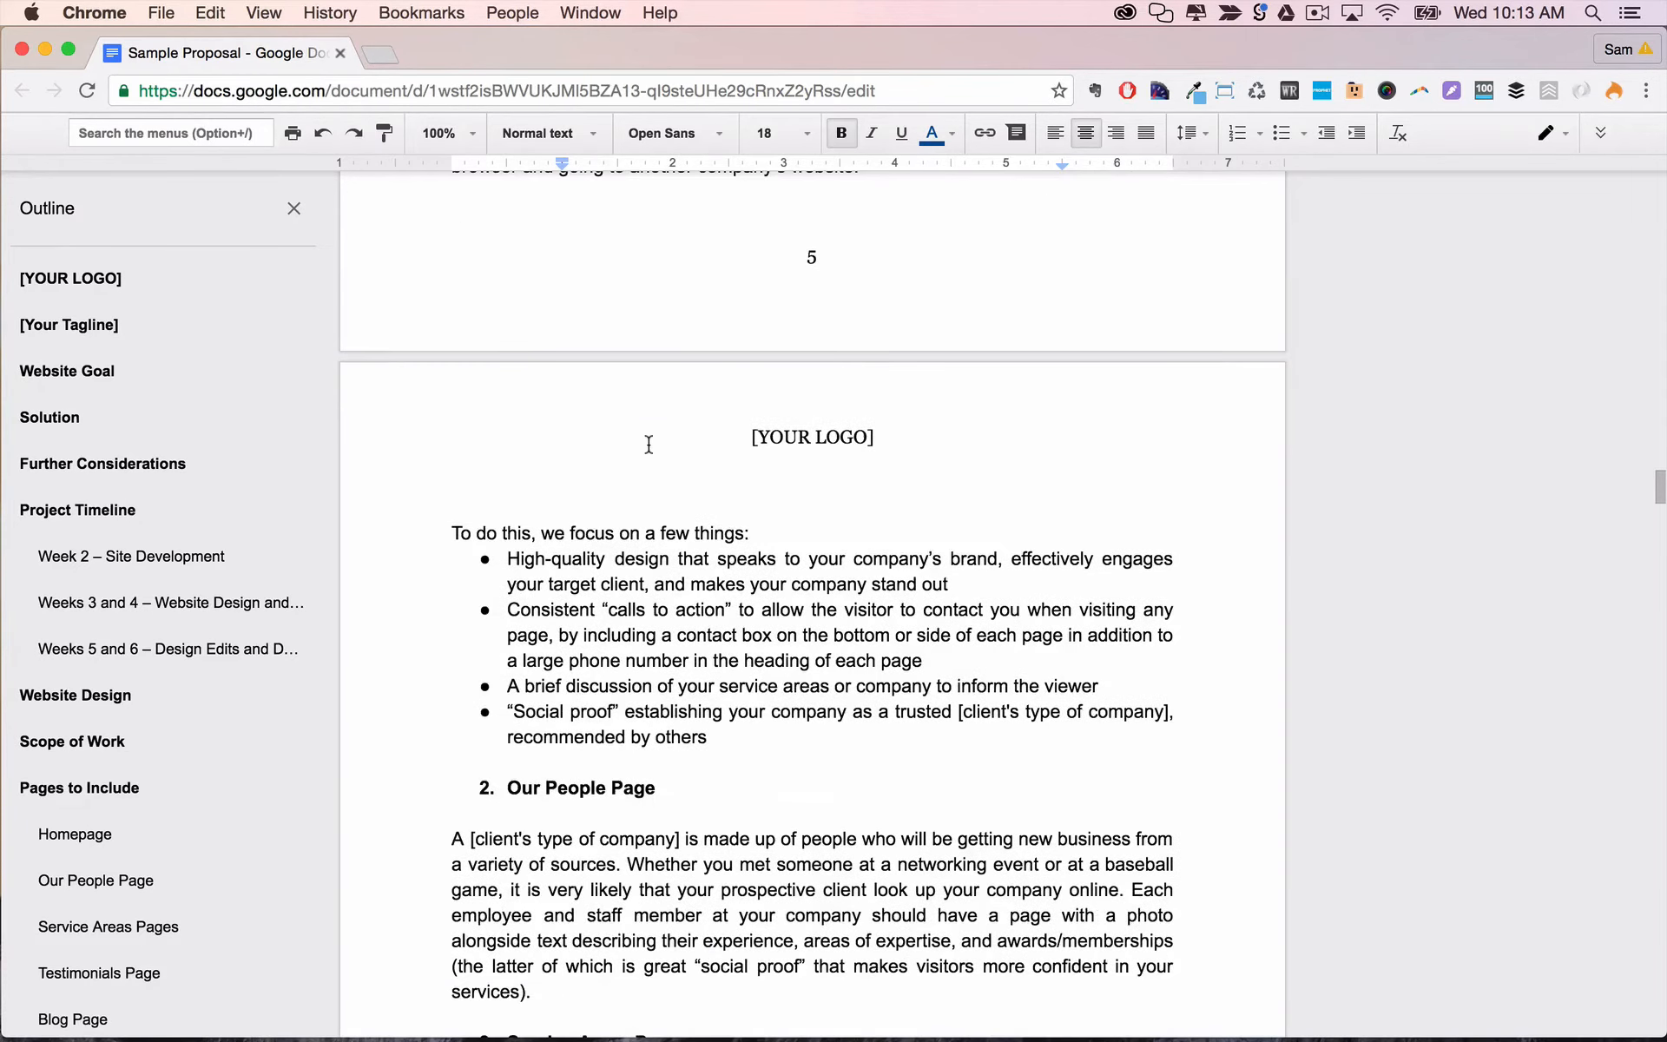
pyautogui.scroll(-3)
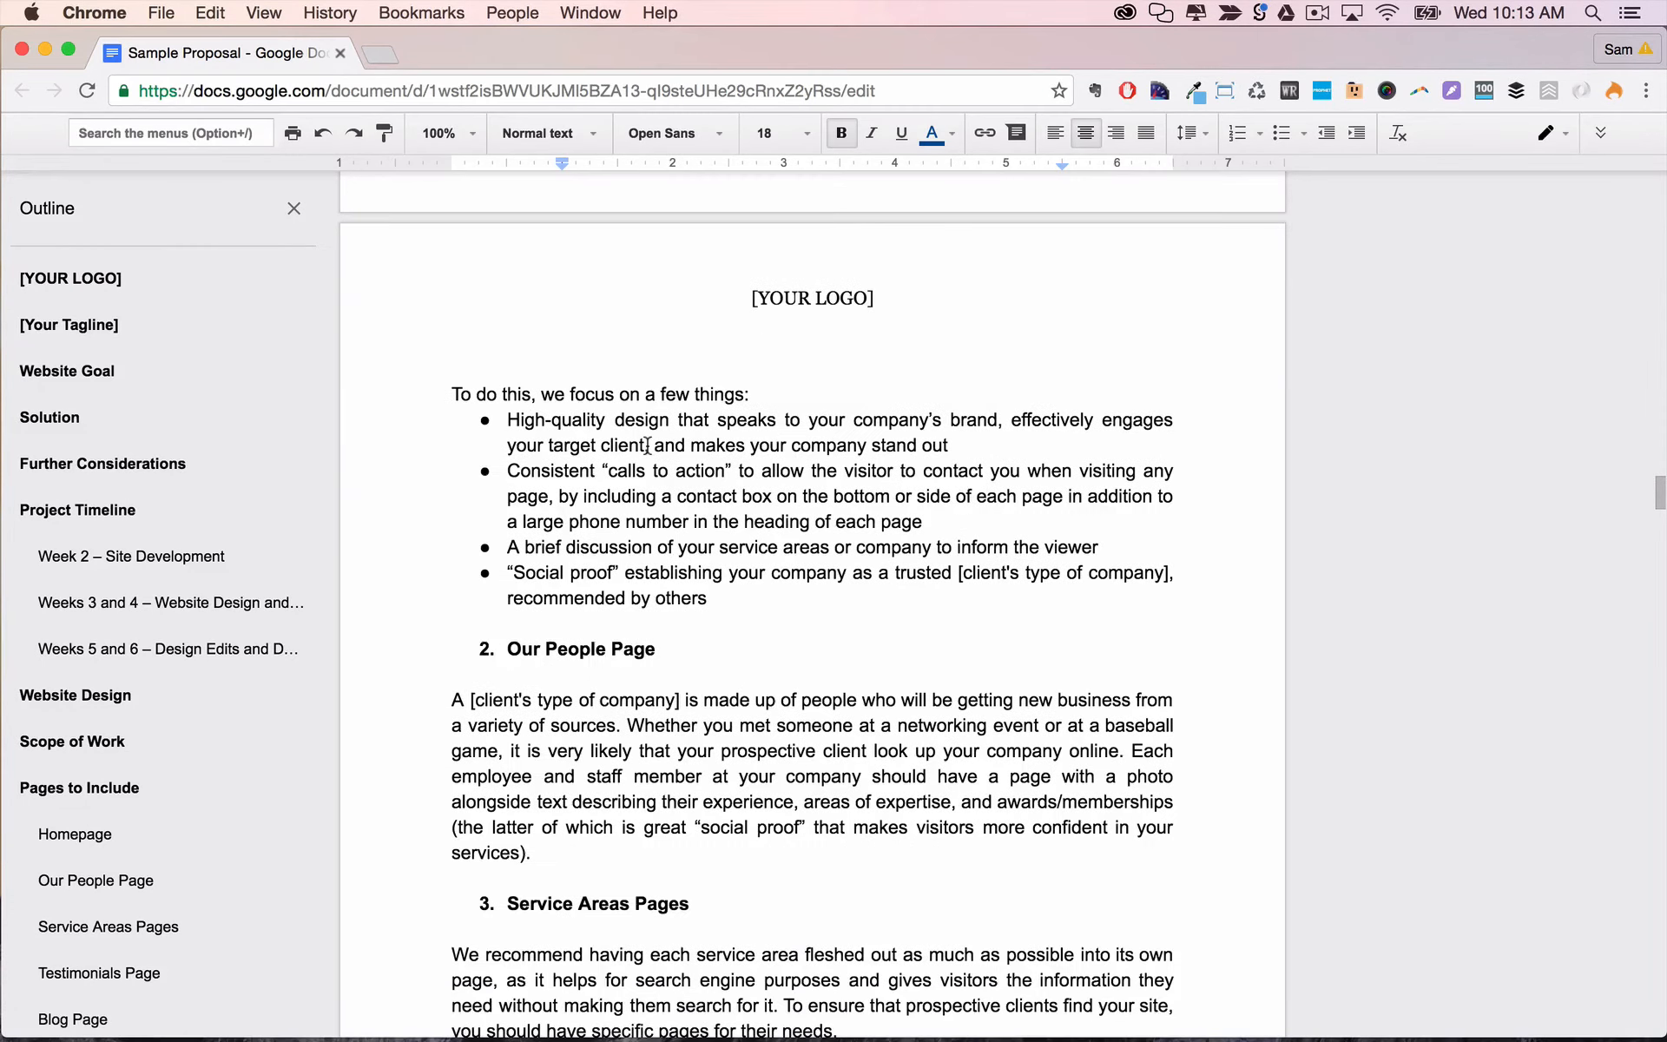
pyautogui.scroll(-3)
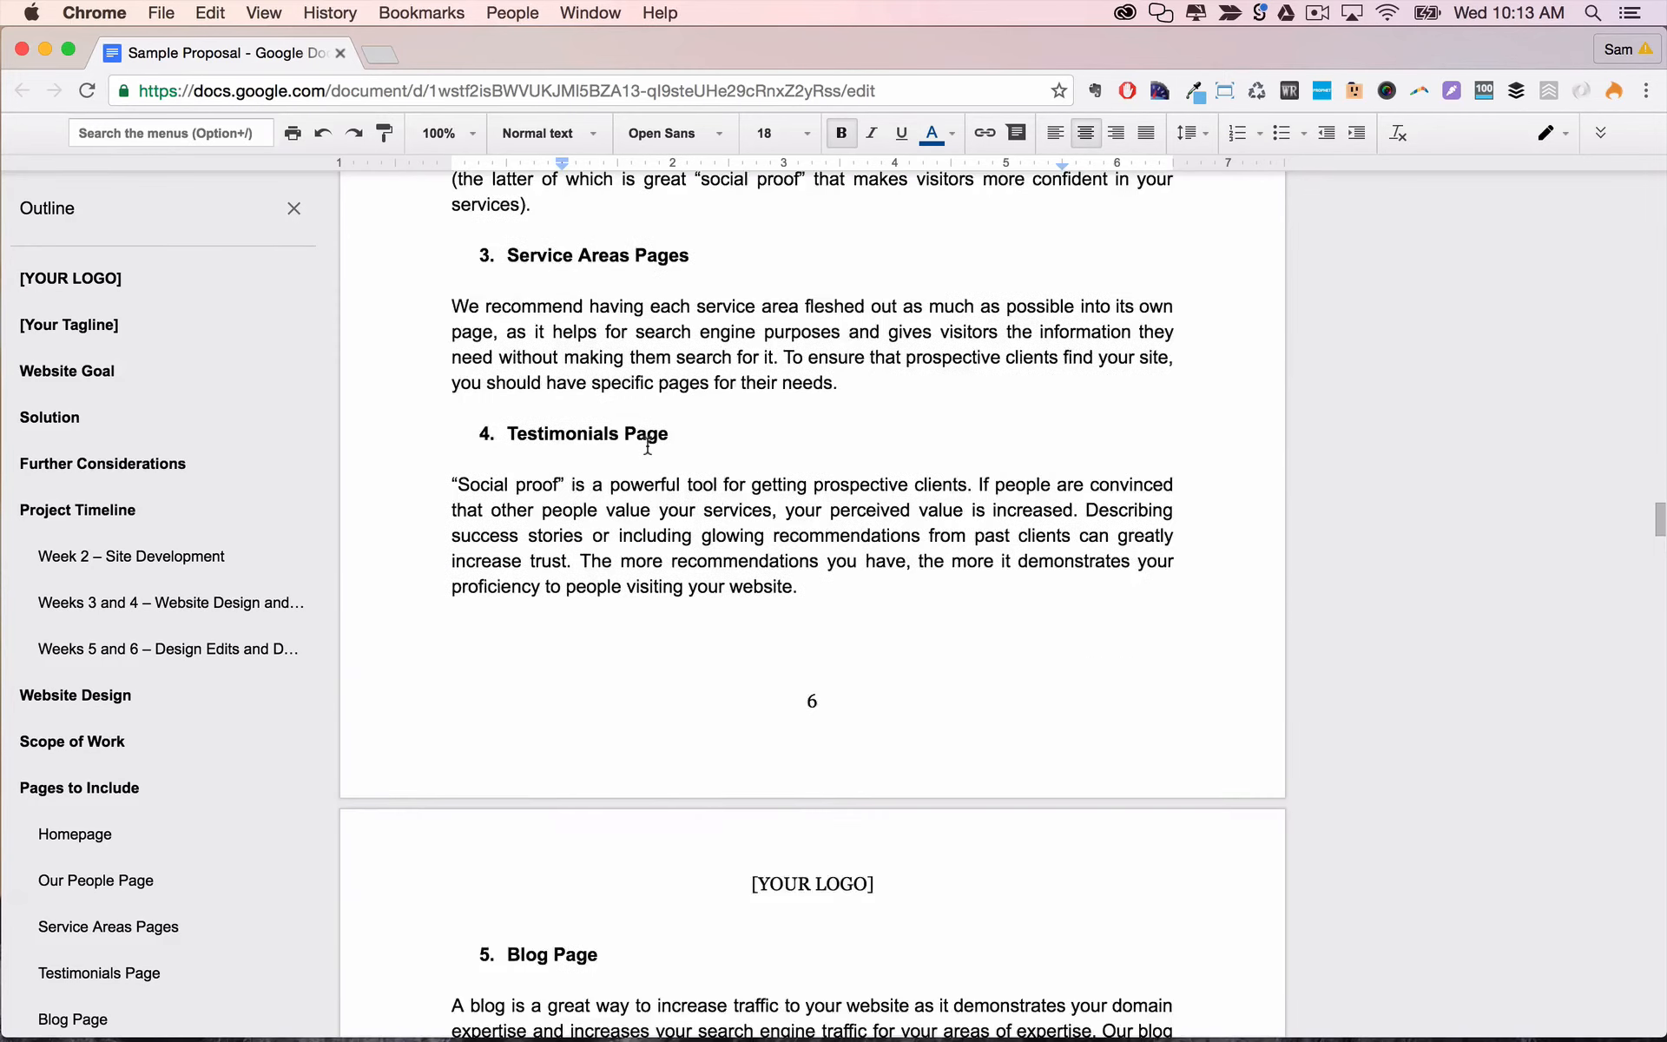
pyautogui.scroll(-3)
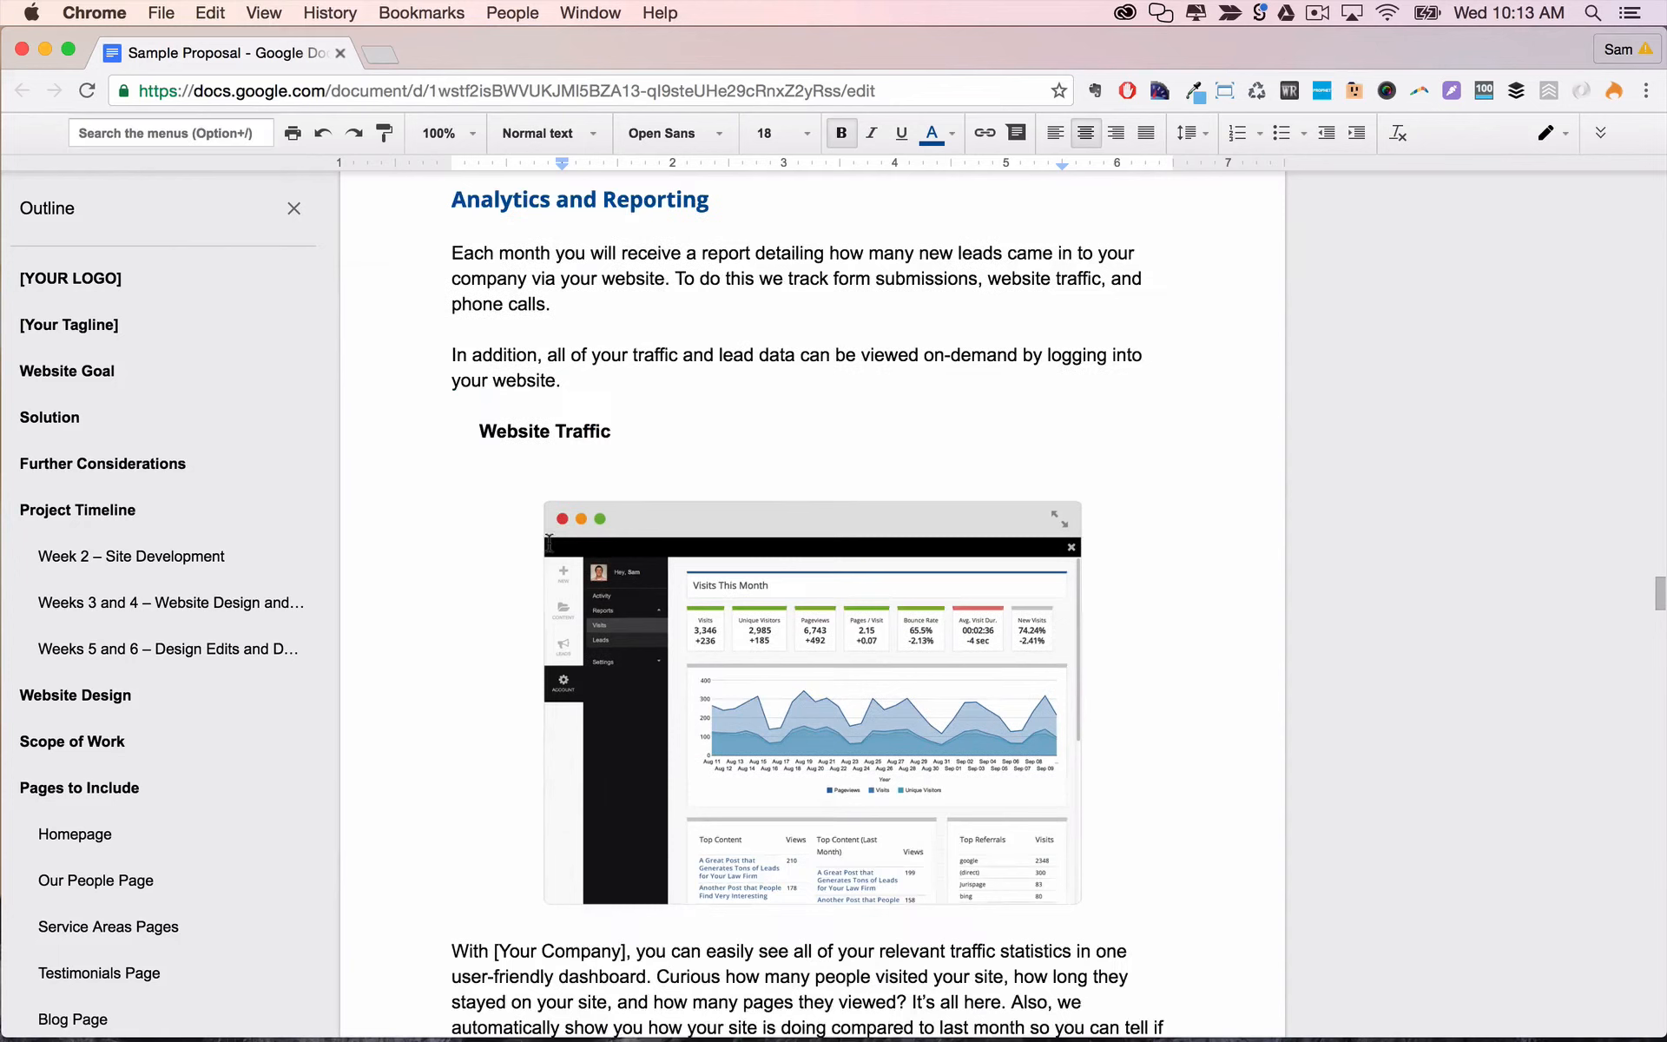
pyautogui.scroll(-3)
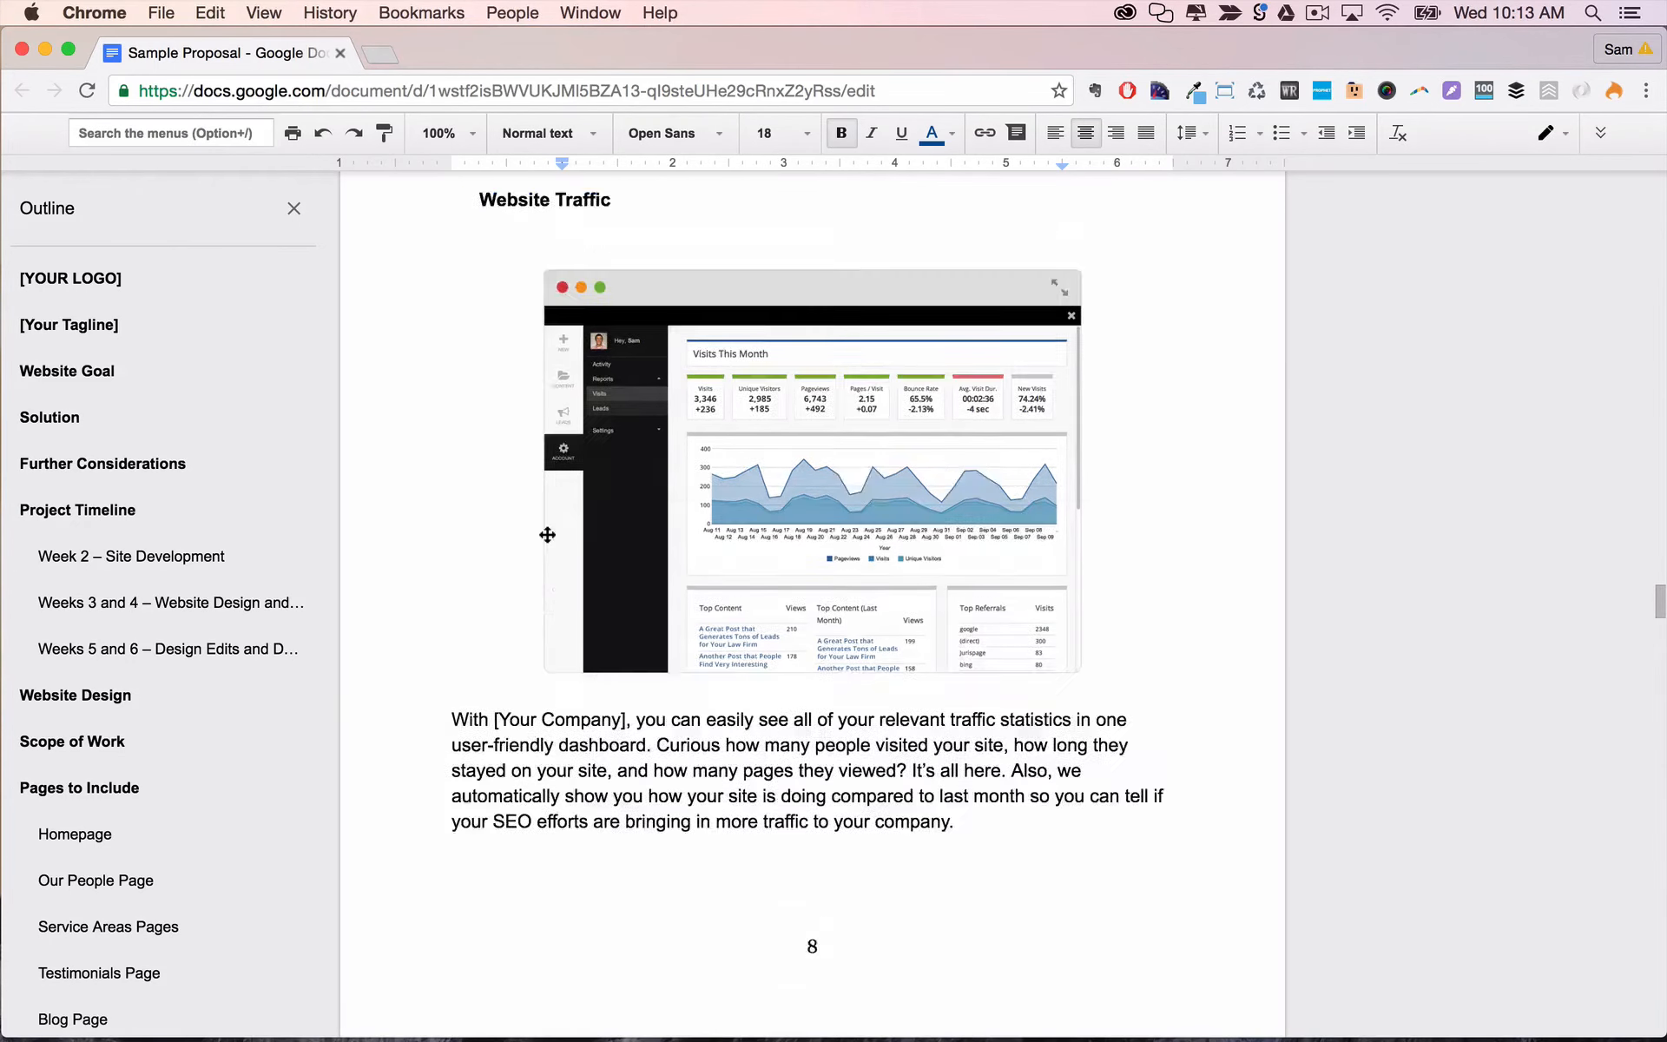
pyautogui.scroll(-3)
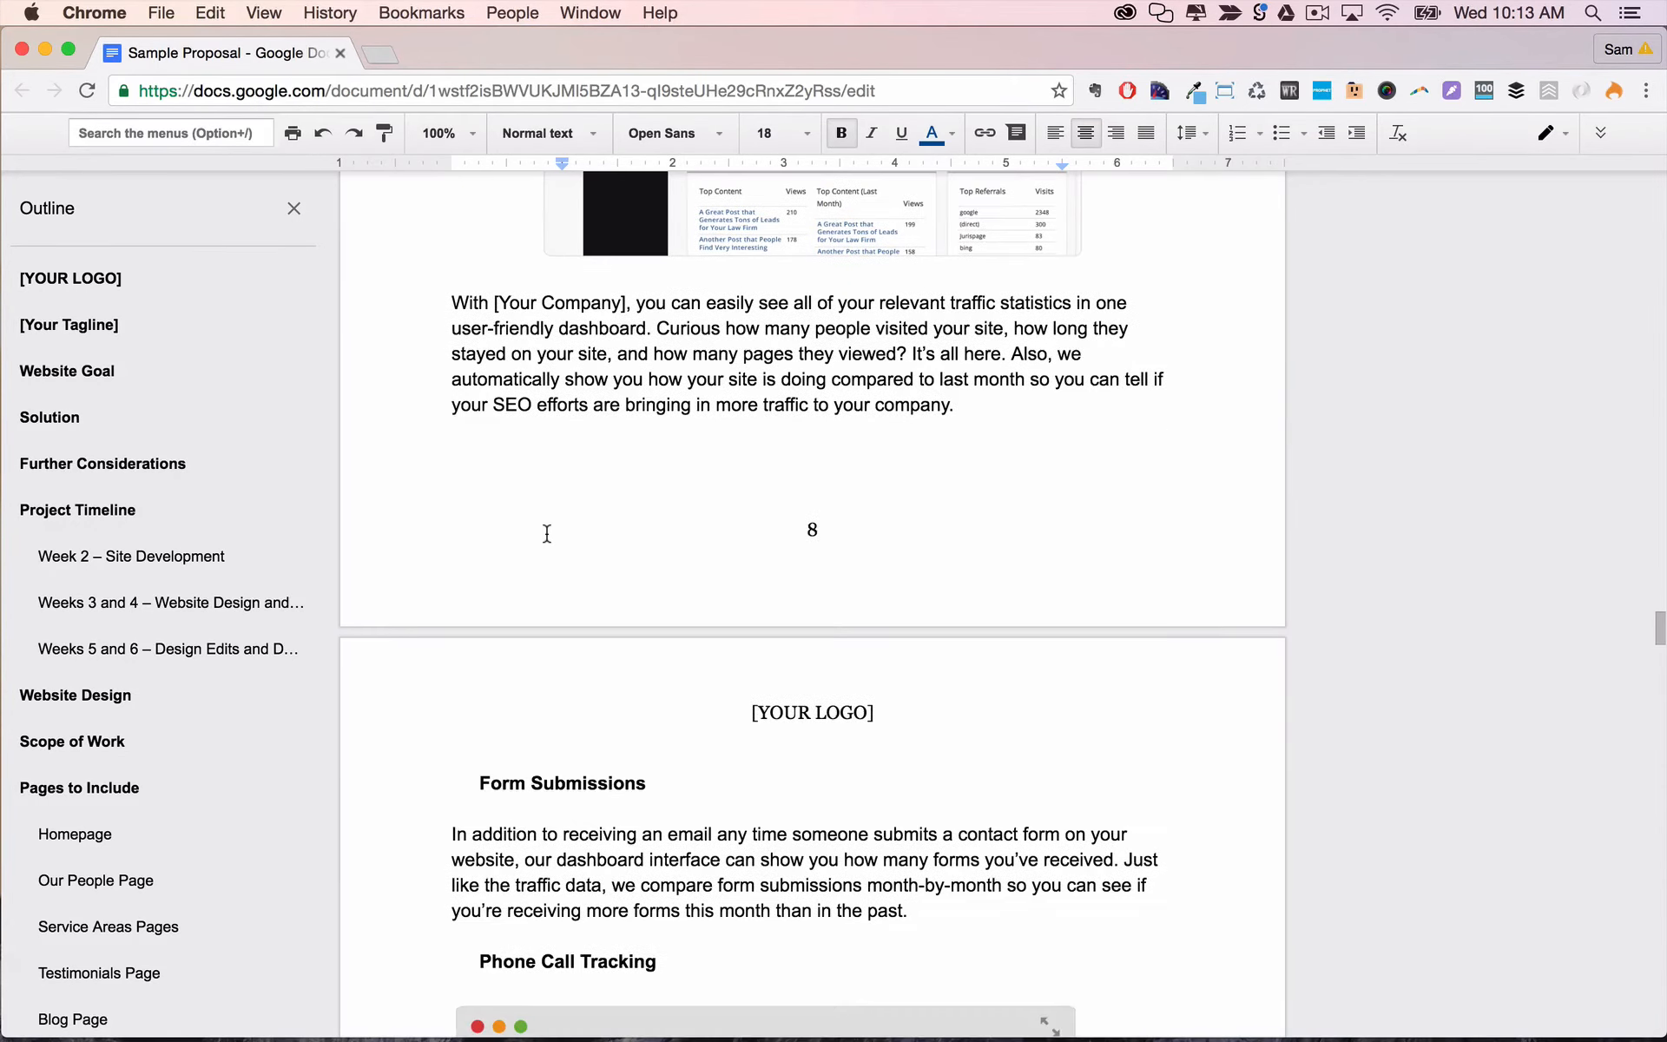
pyautogui.scroll(-3)
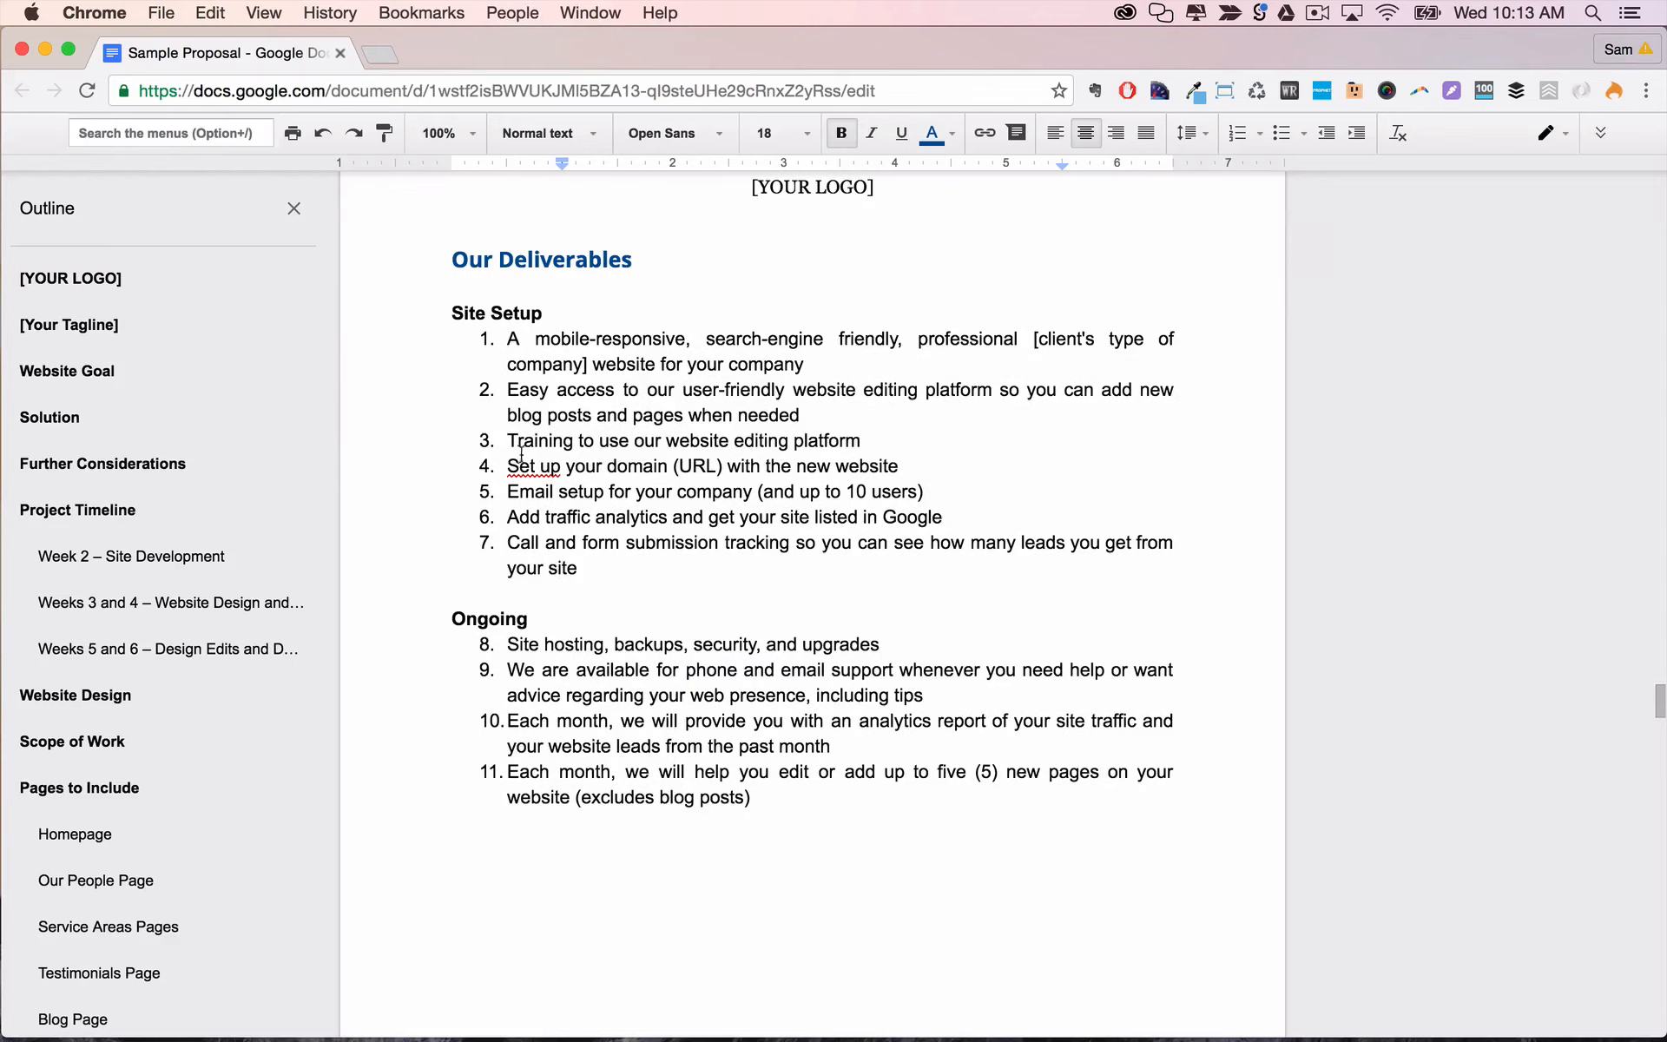
pyautogui.scroll(-3)
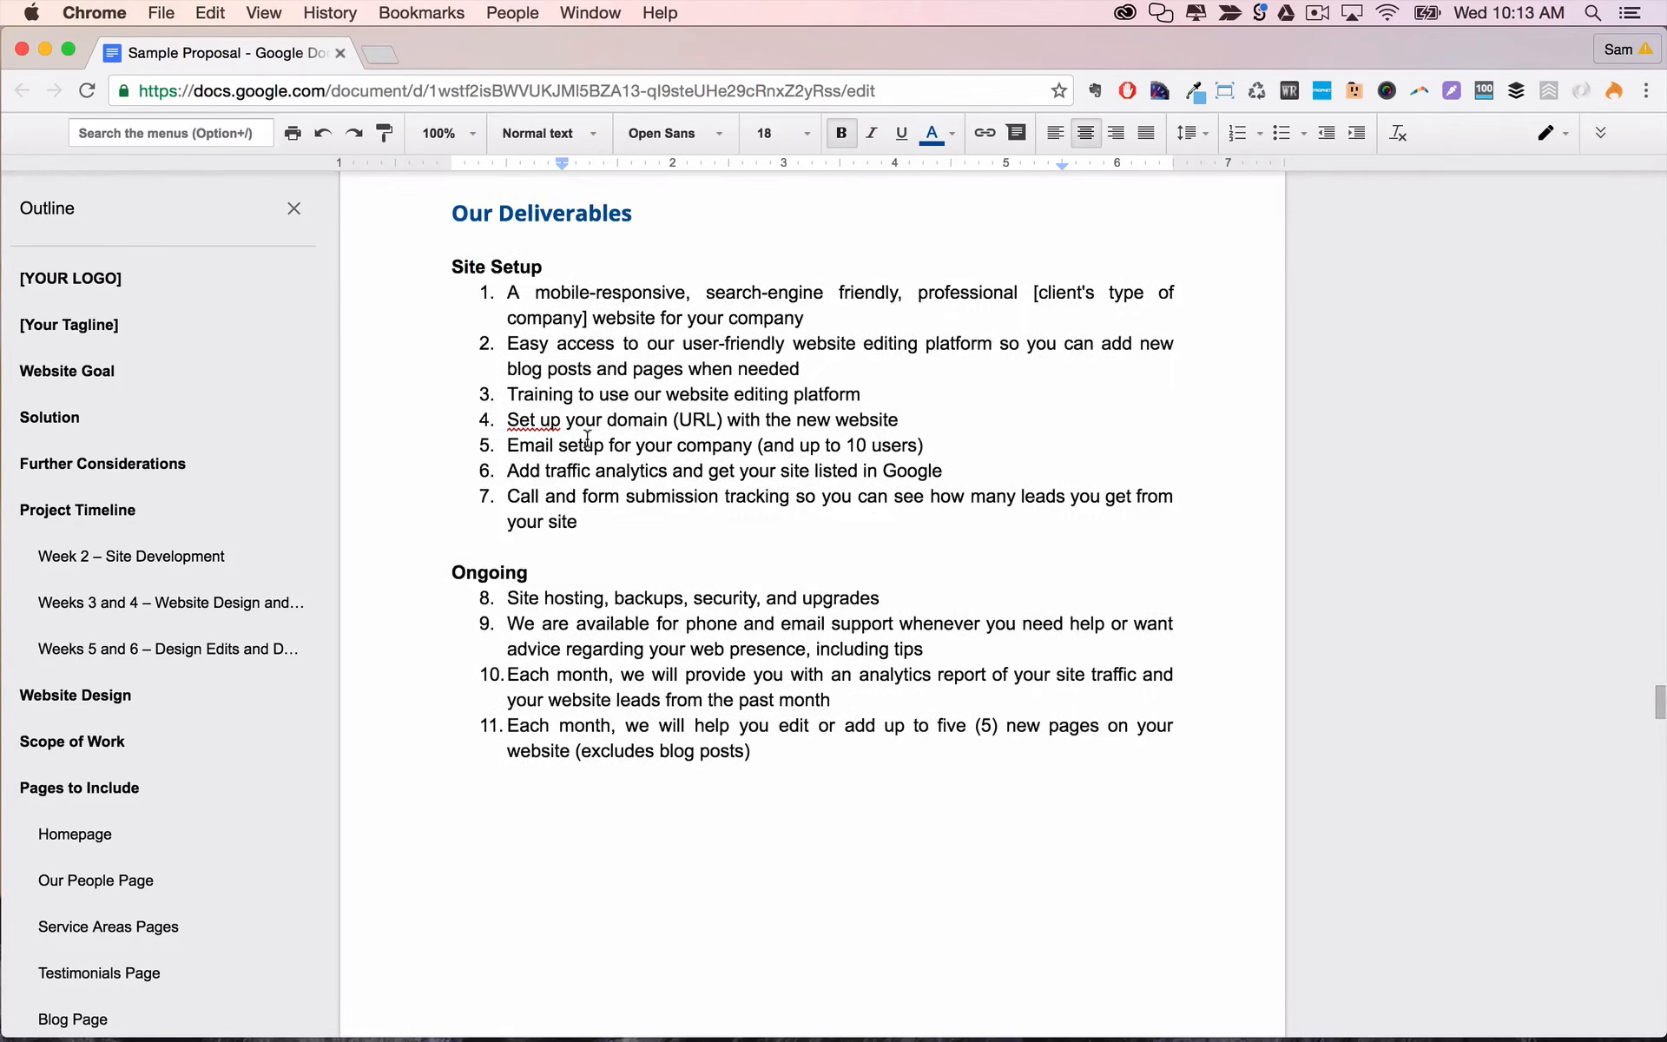
pyautogui.scroll(-3)
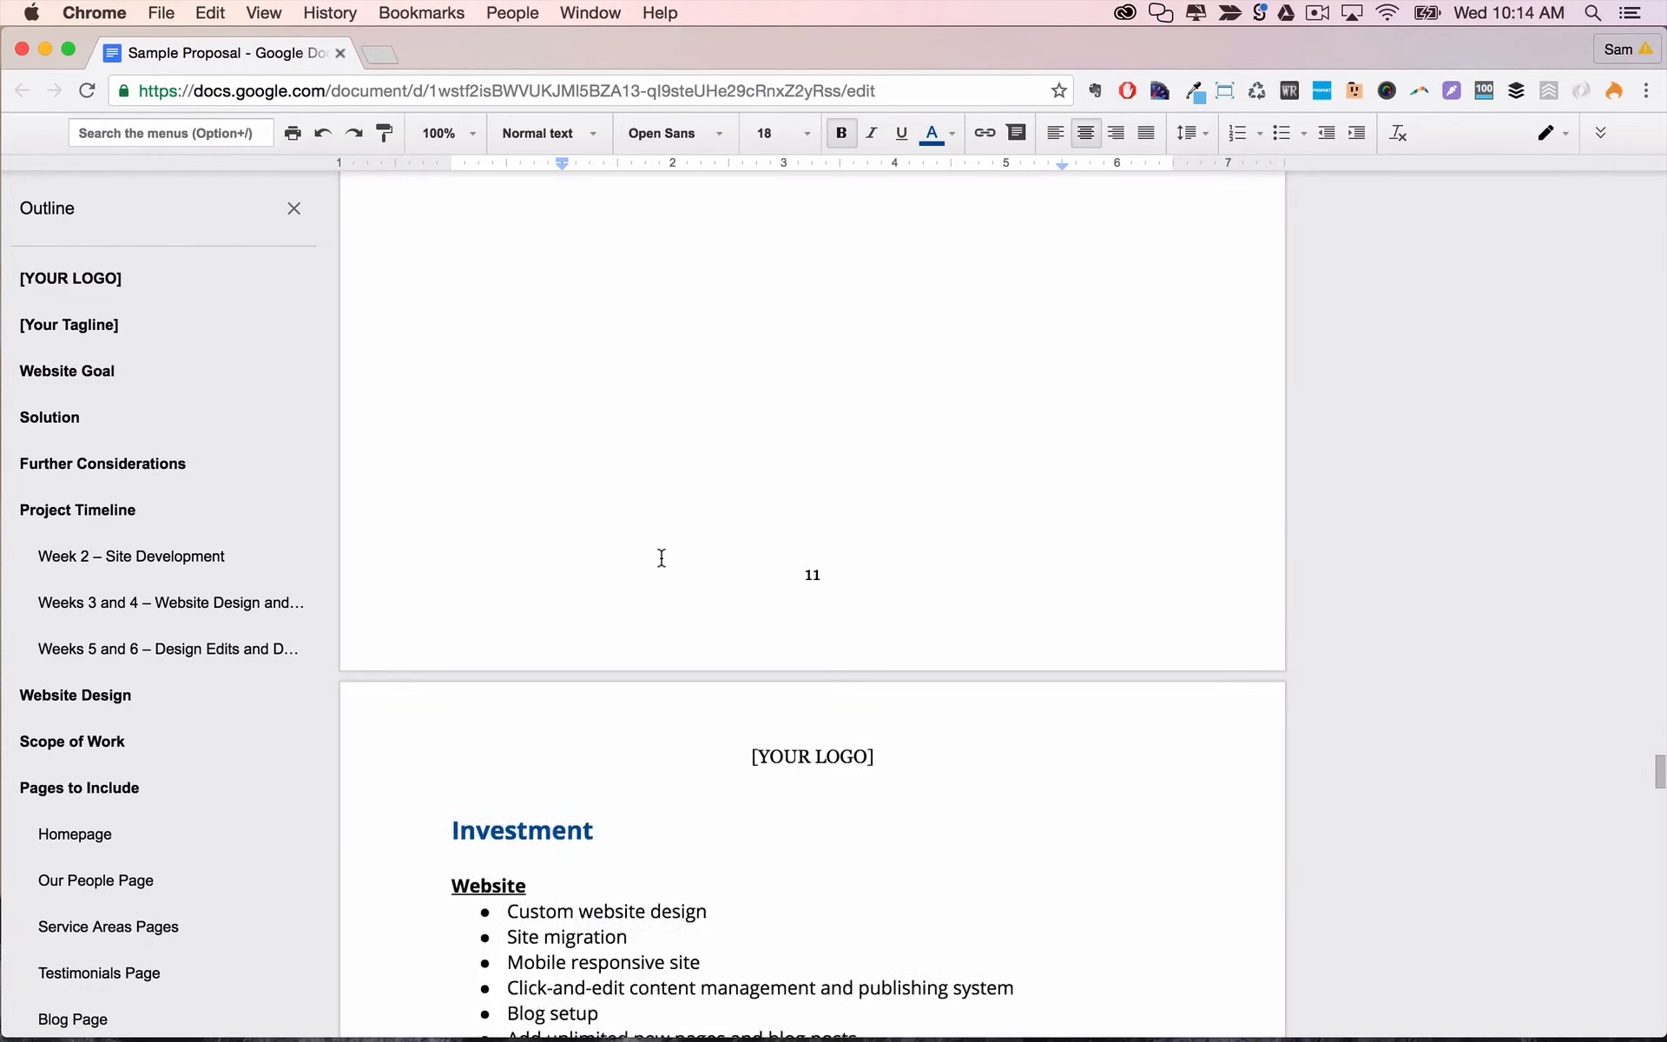
pyautogui.scroll(-3)
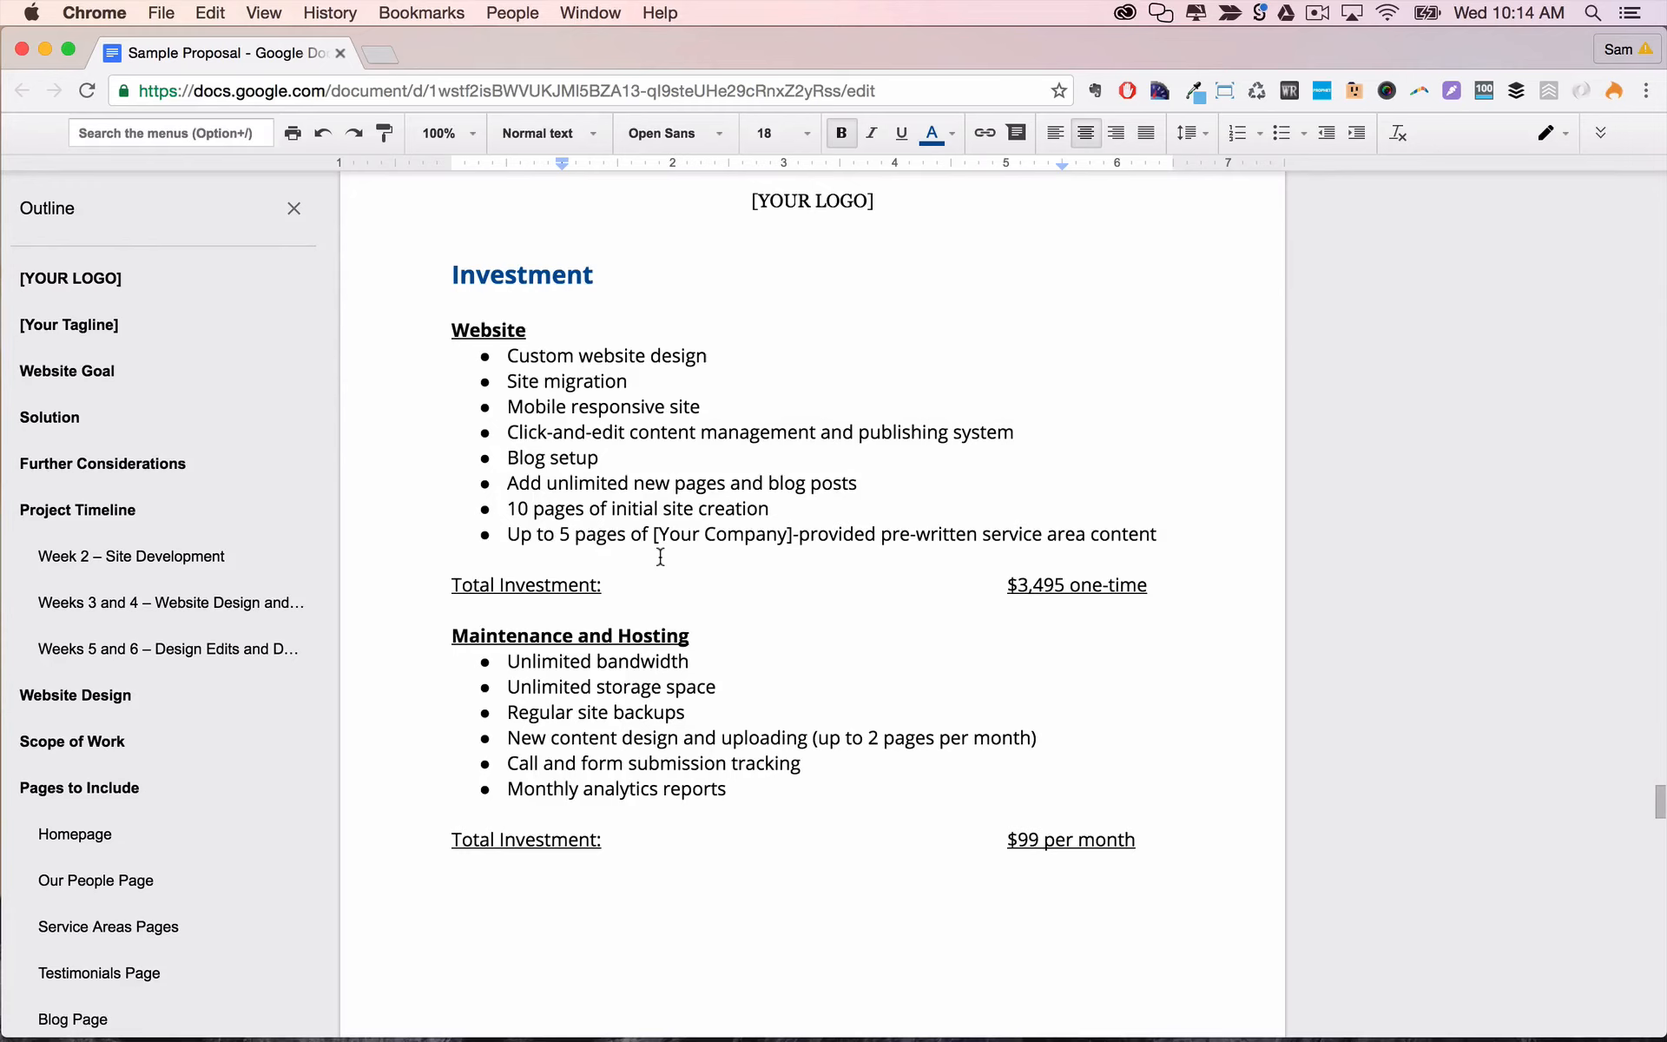
pyautogui.scroll(-3)
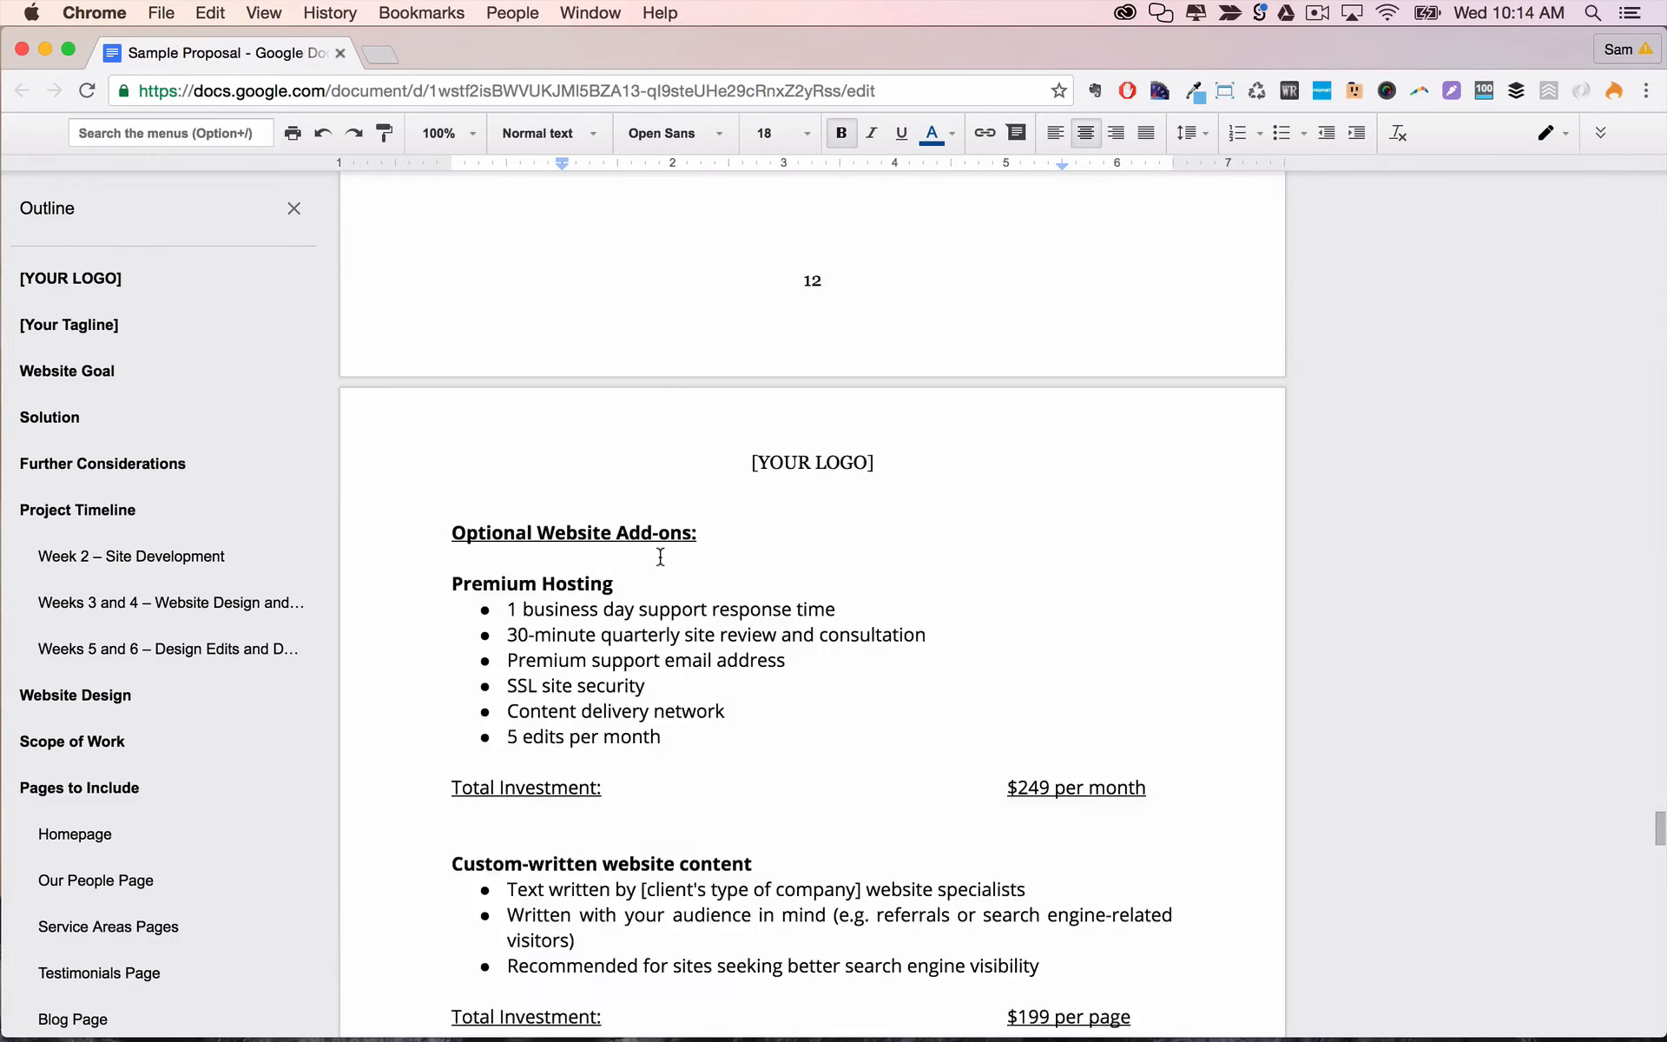
pyautogui.scroll(-3)
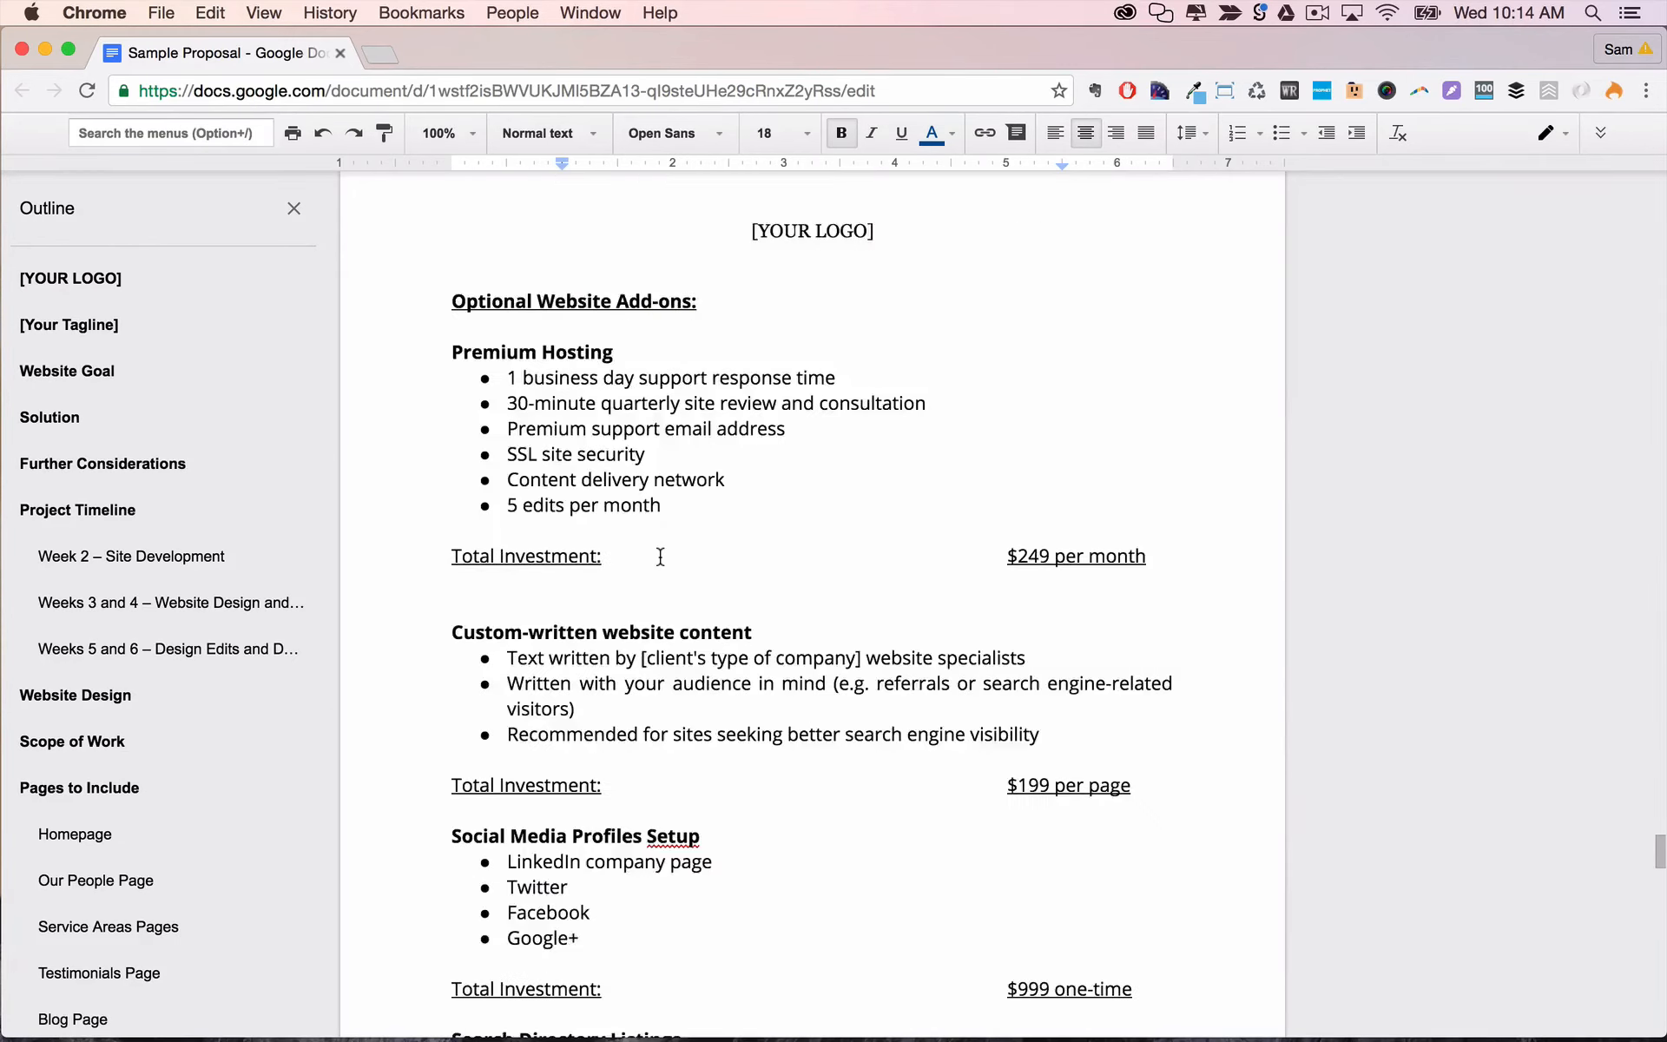
pyautogui.scroll(-3)
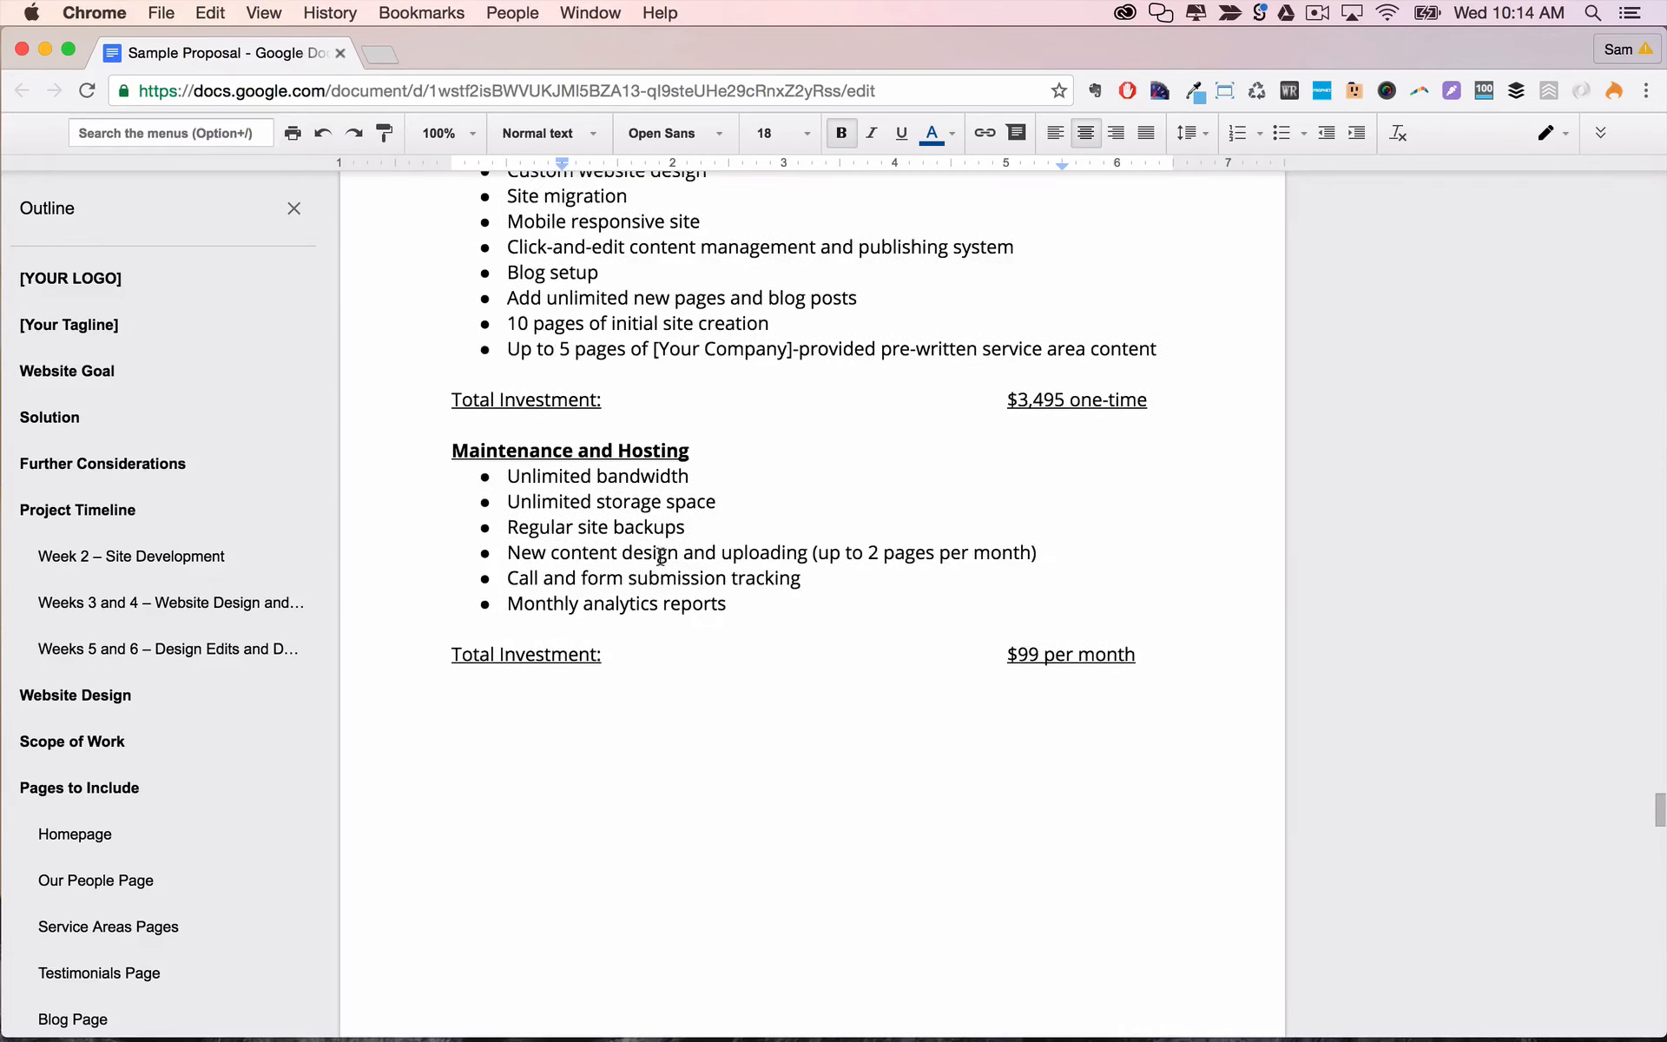
pyautogui.scroll(-3)
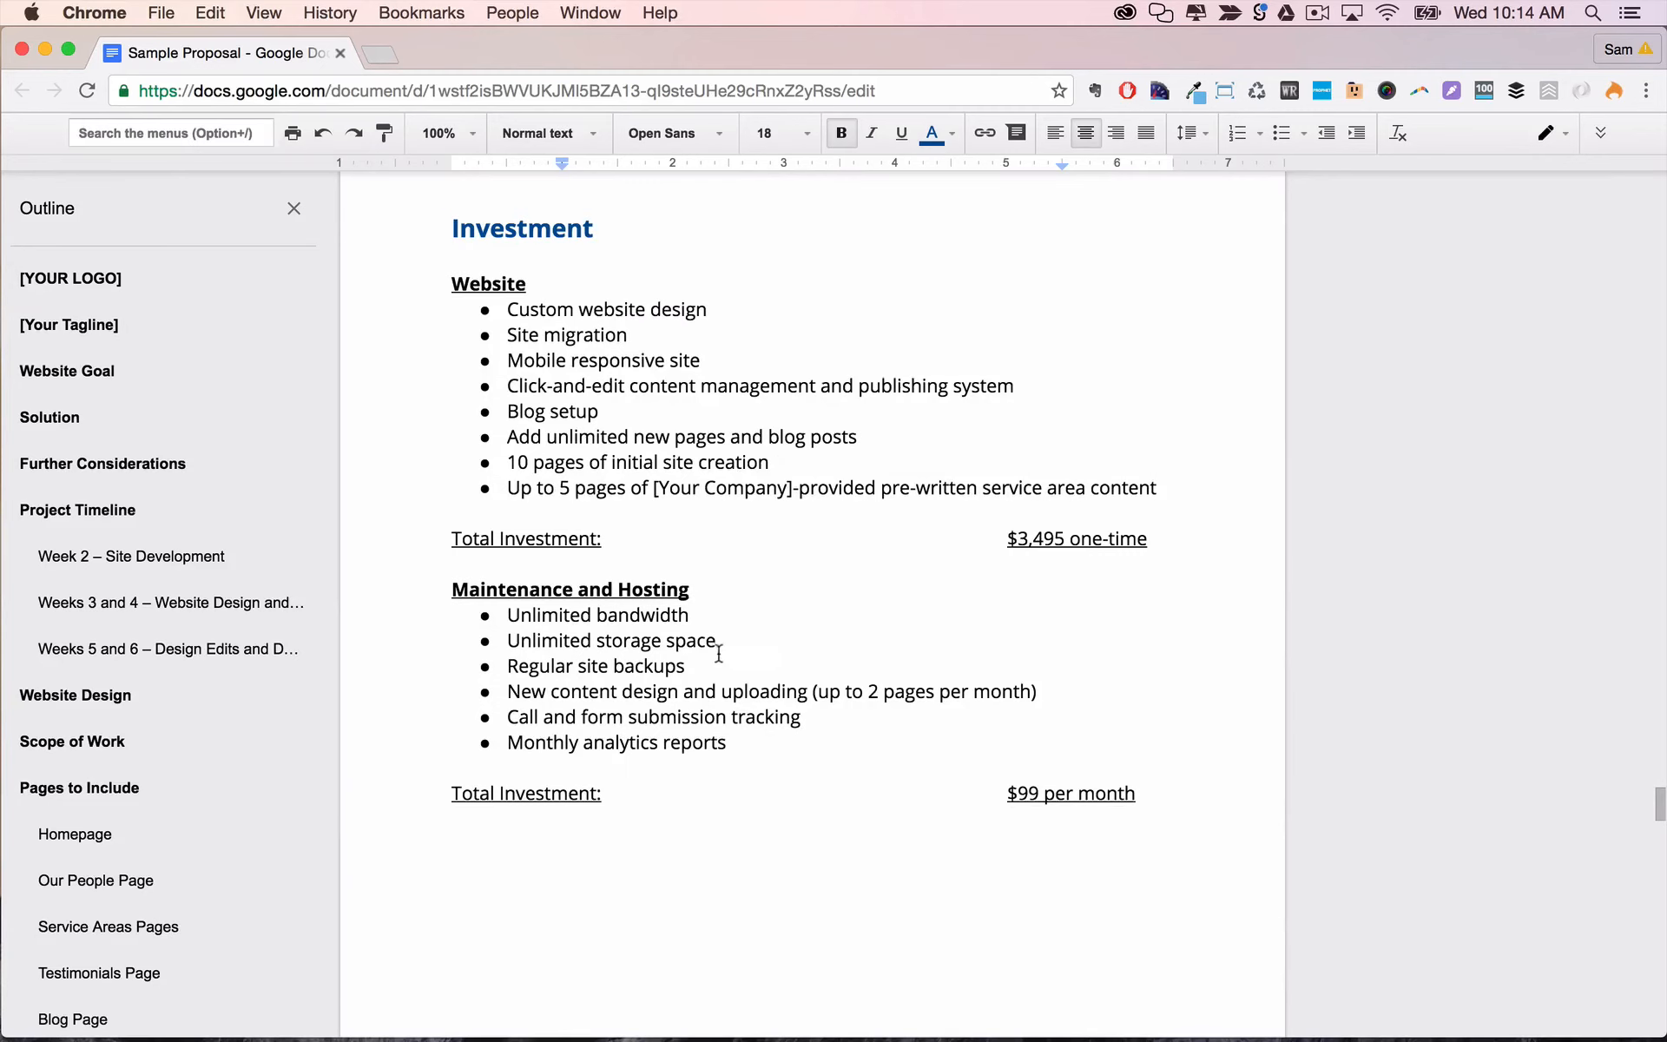
pyautogui.scroll(-3)
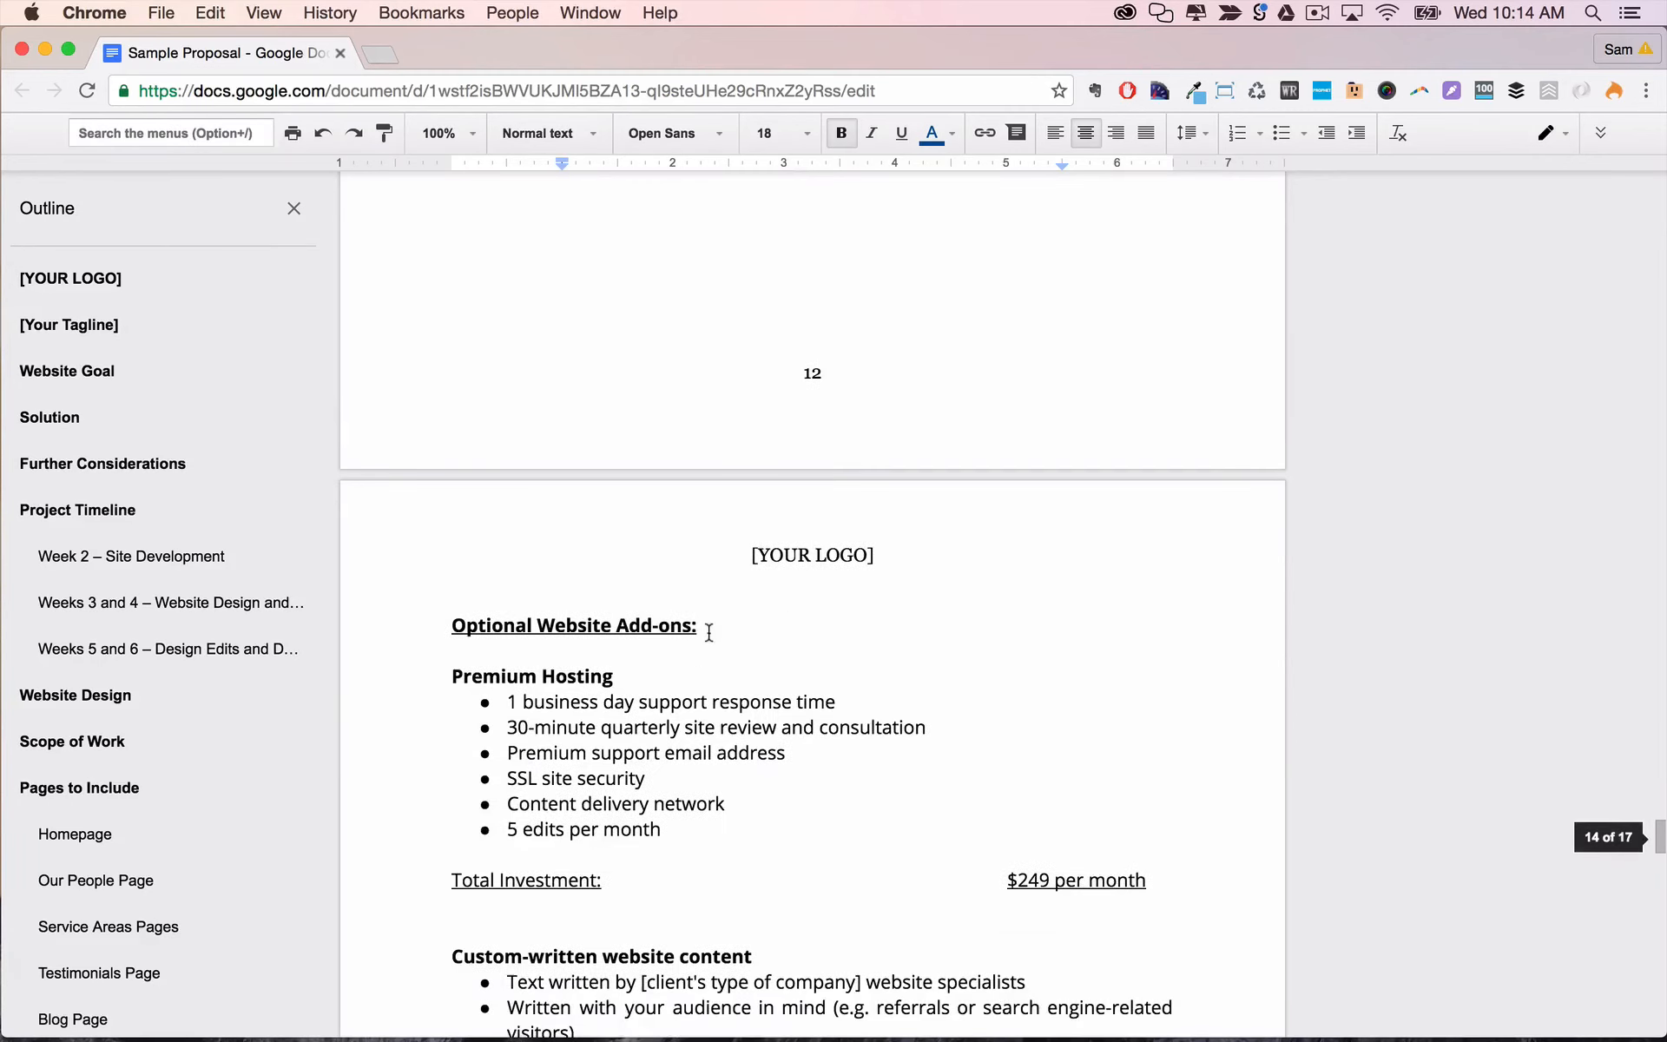
pyautogui.scroll(-3)
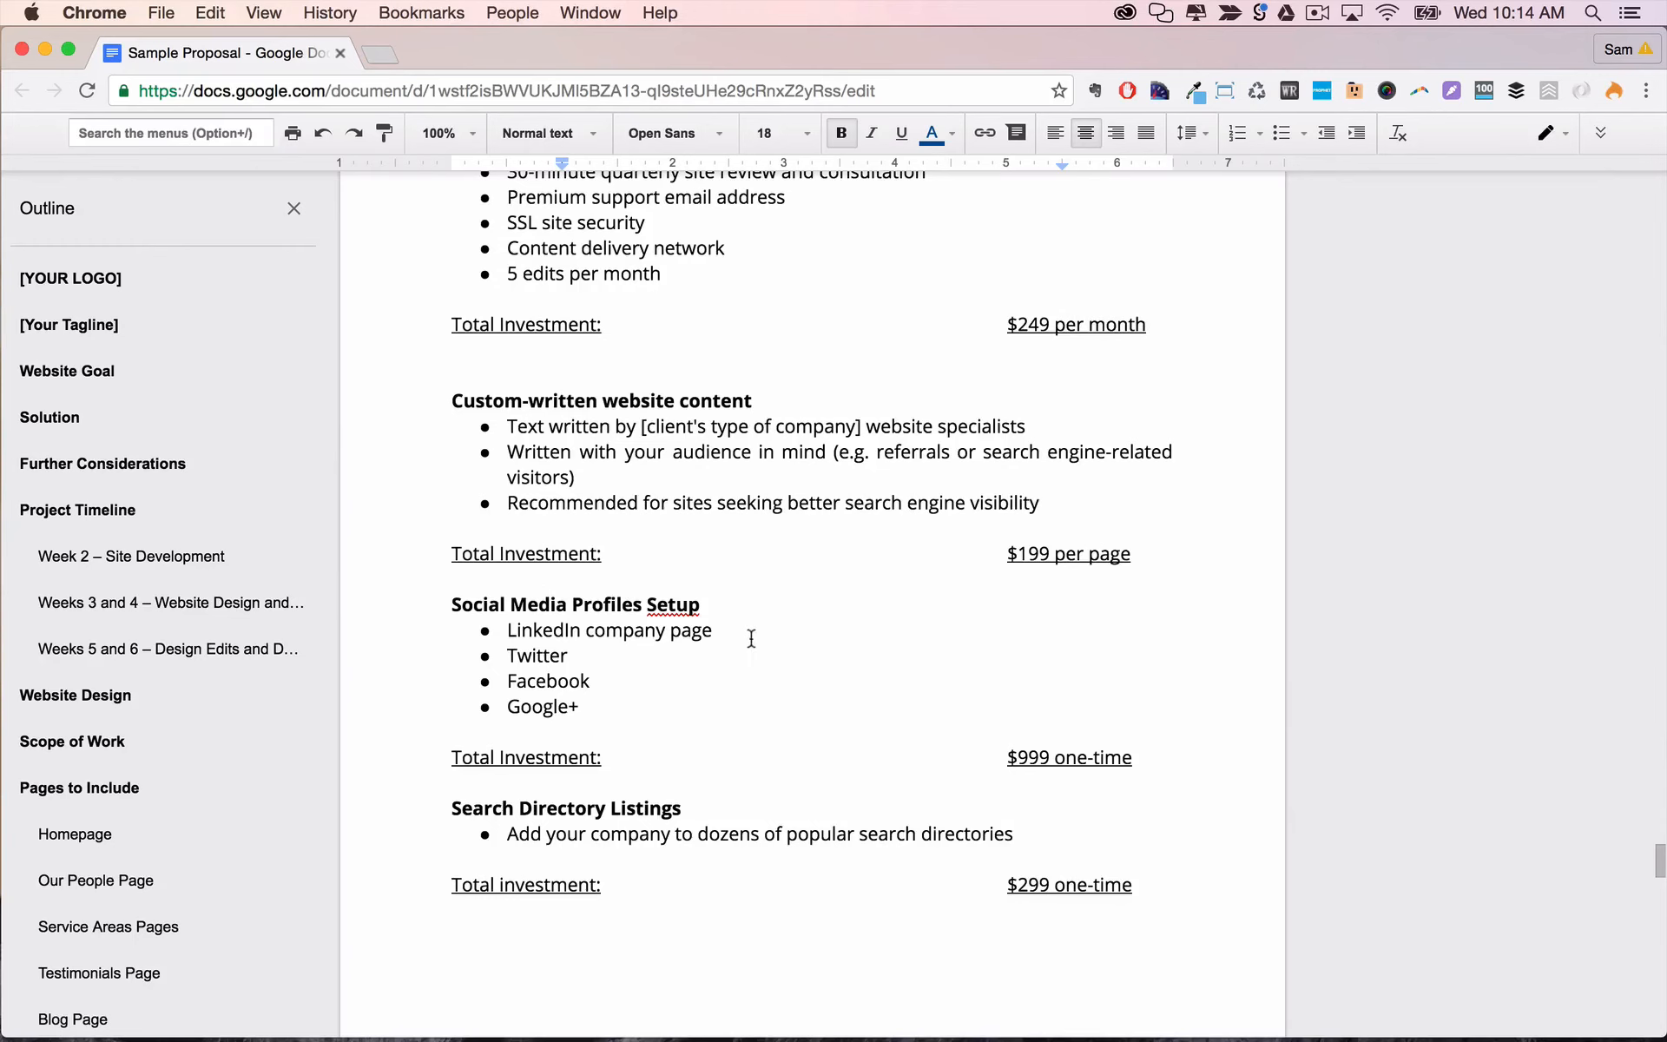
pyautogui.scroll(-3)
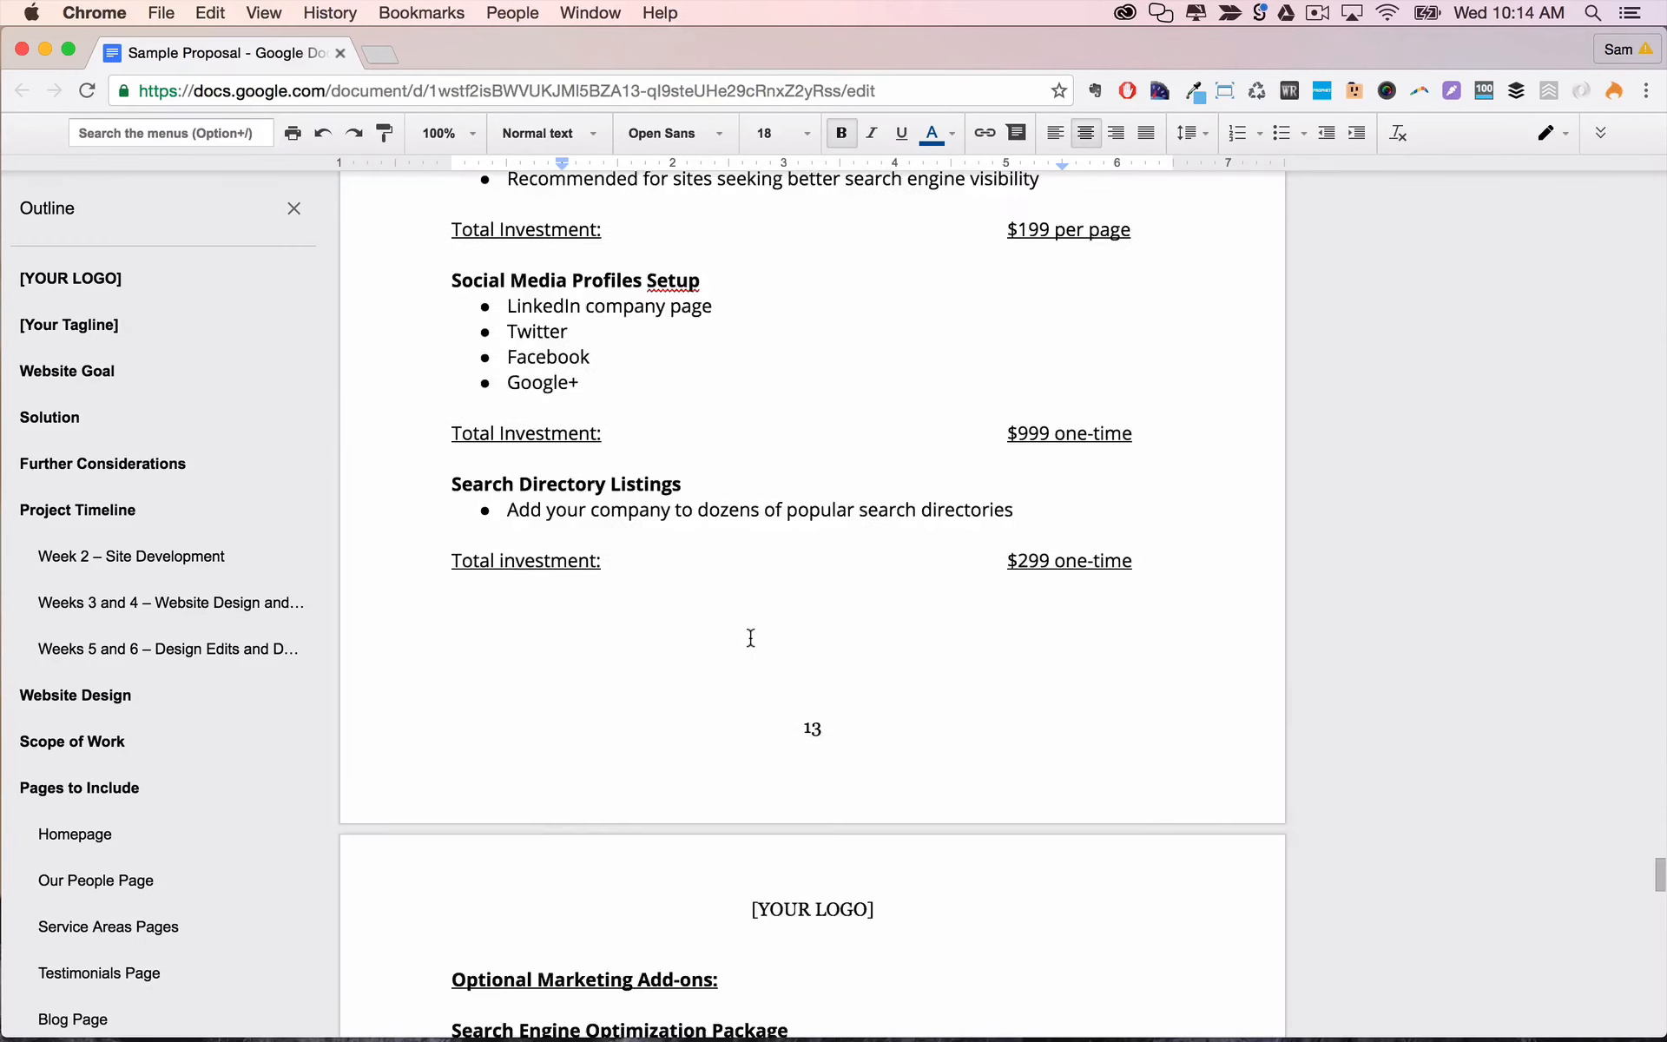
pyautogui.scroll(-3)
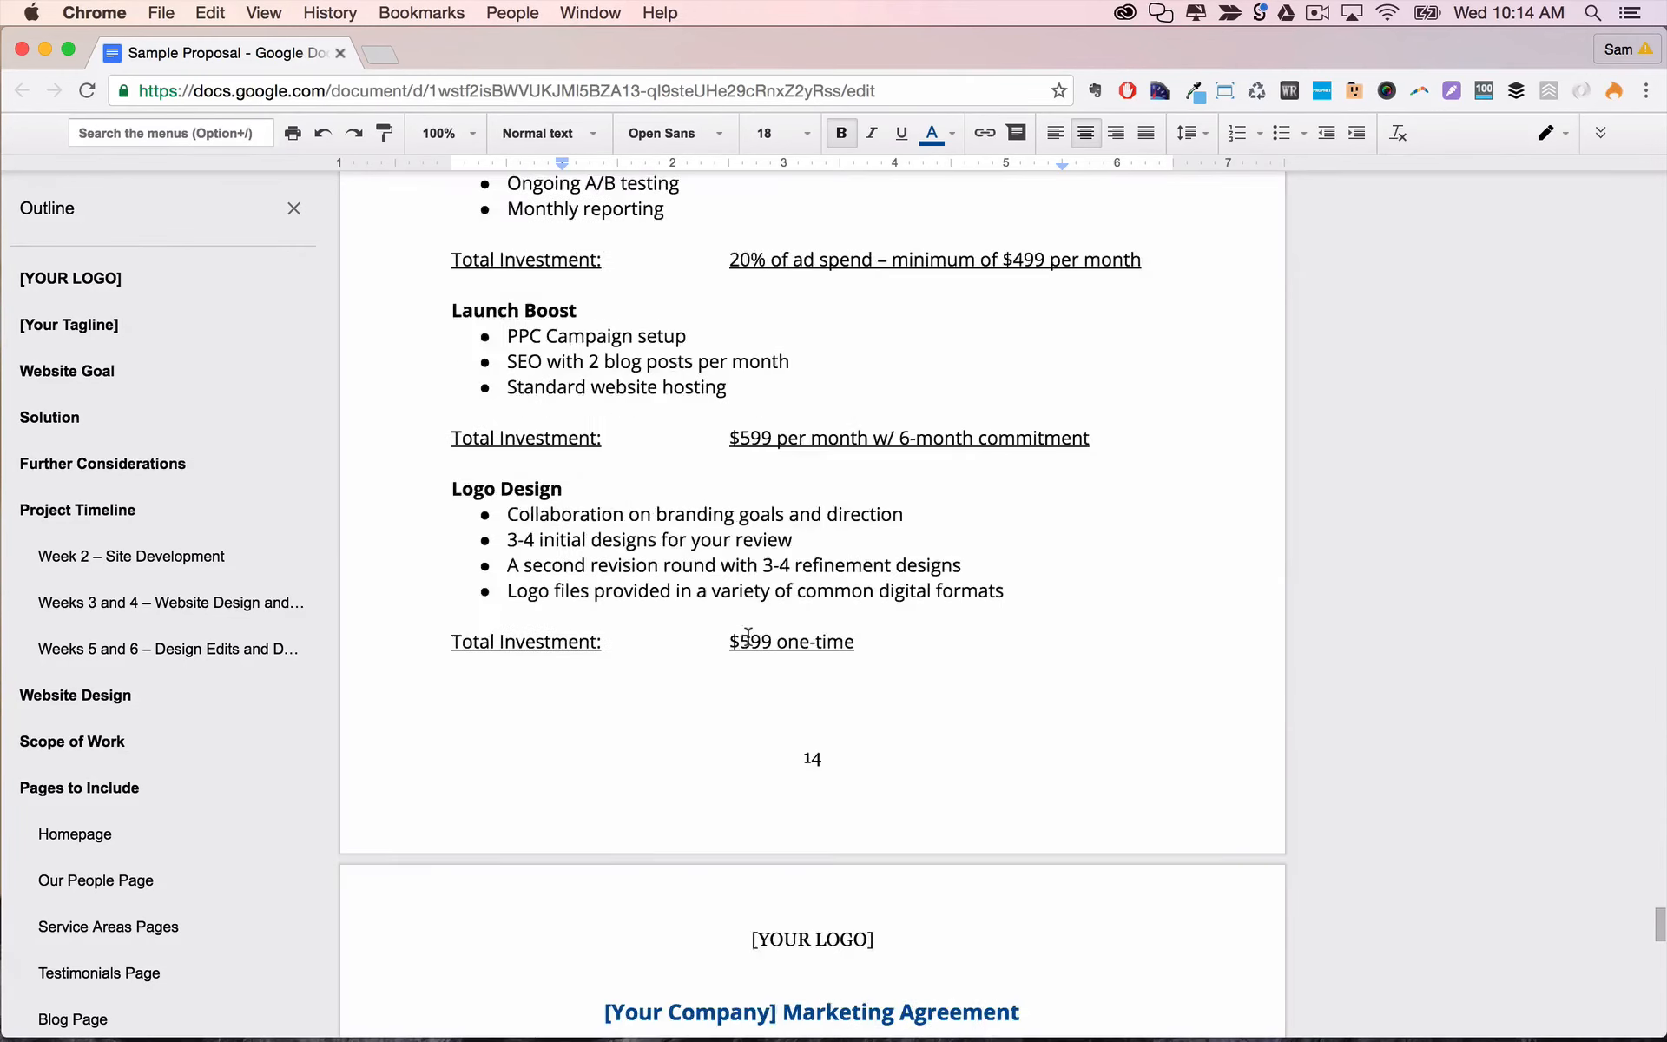